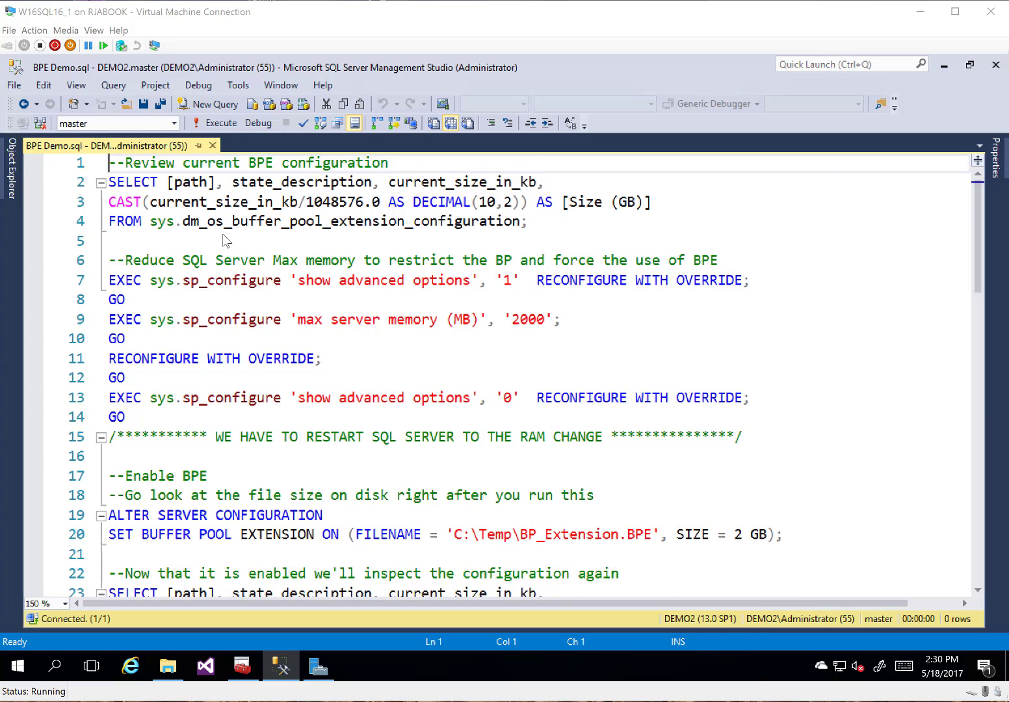
mouse_move(87, 225)
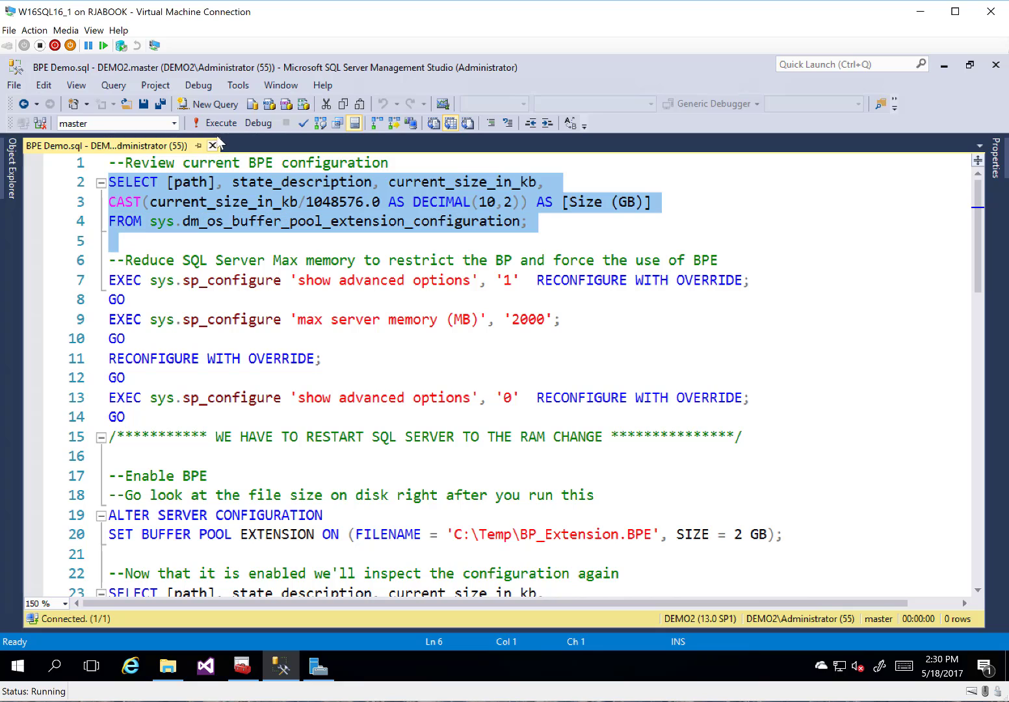
Run the sys.dm_os_buffer_pool_extension_configuration query, showing the extension disabled with no path or size.
left_click(214, 123)
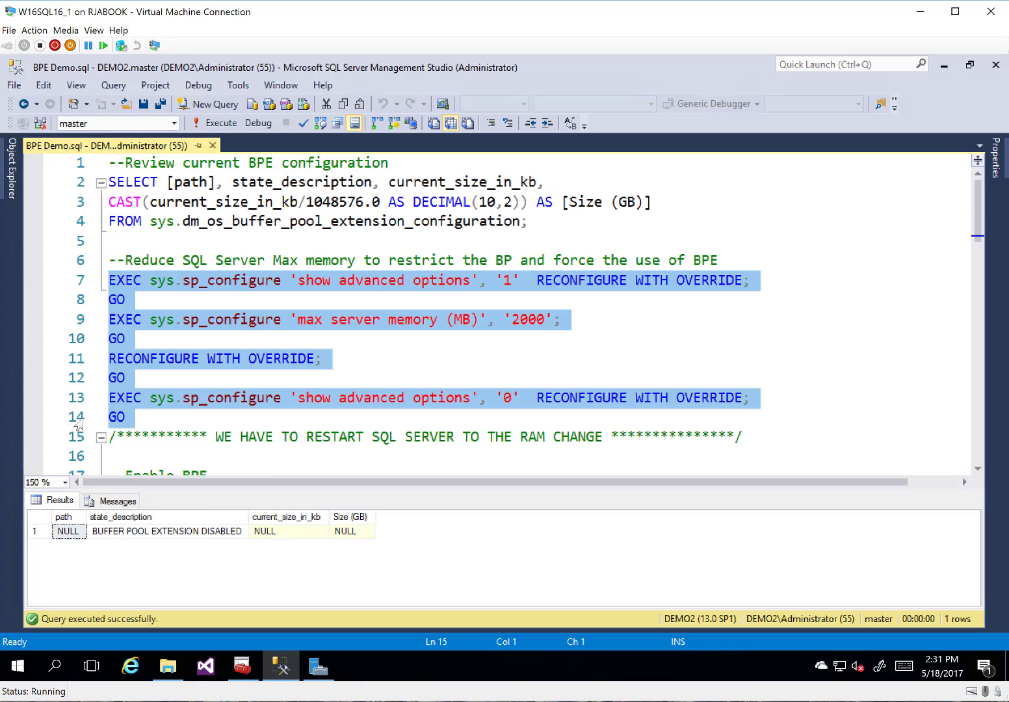
mouse_move(273, 373)
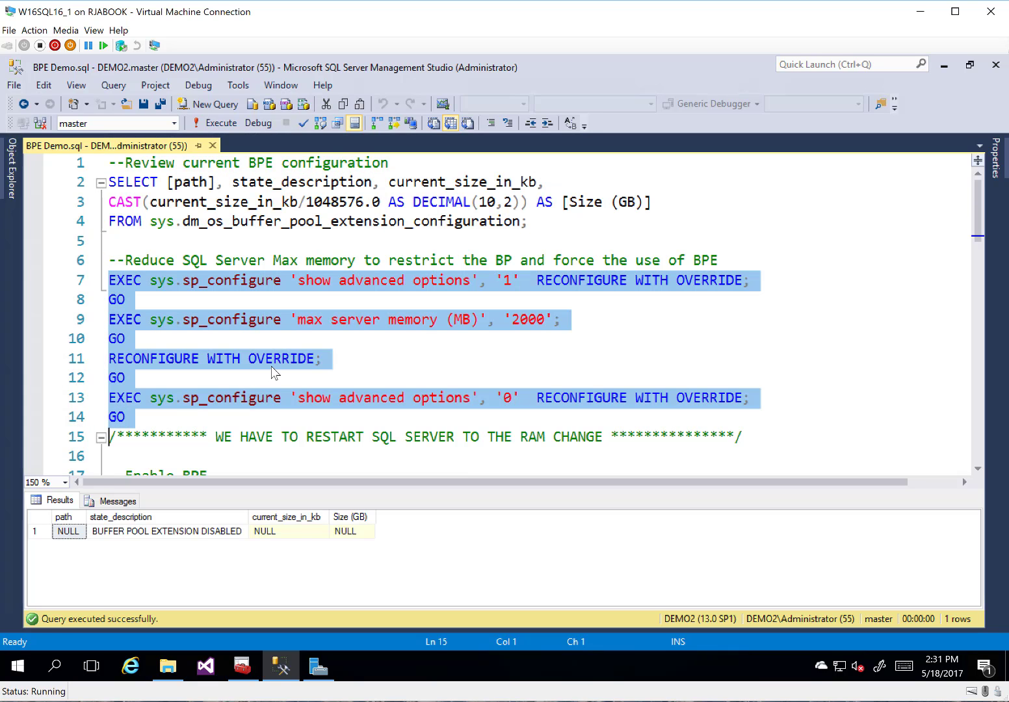
Run the sp_configure block reducing max server memory to 2000 MB and glance at the services list.
left_click(214, 123)
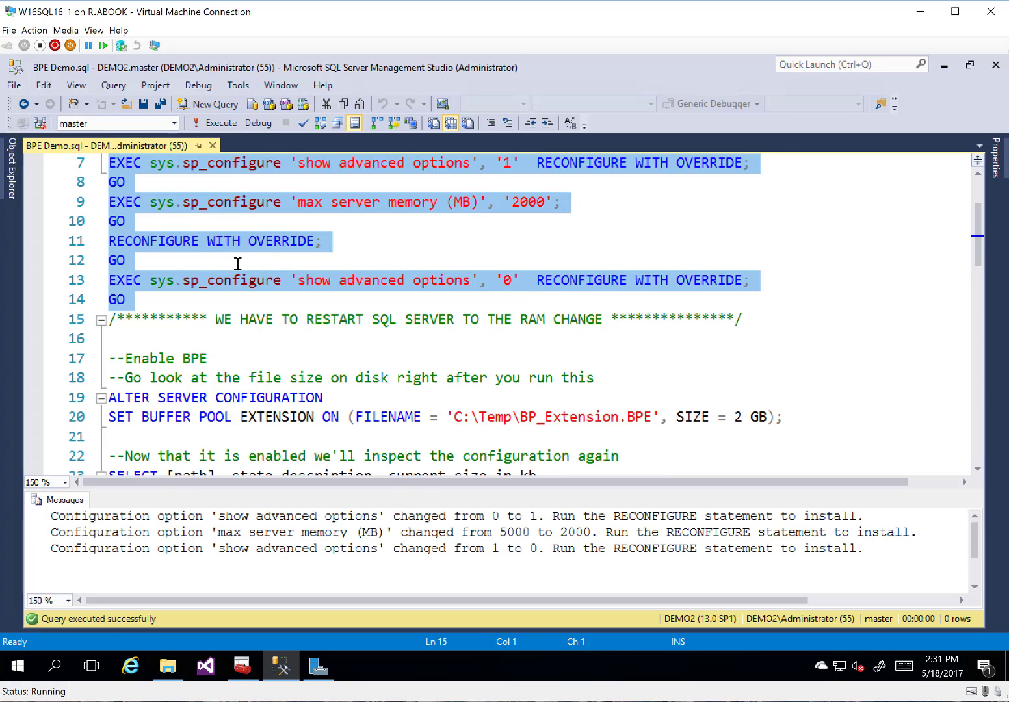
mouse_move(219, 644)
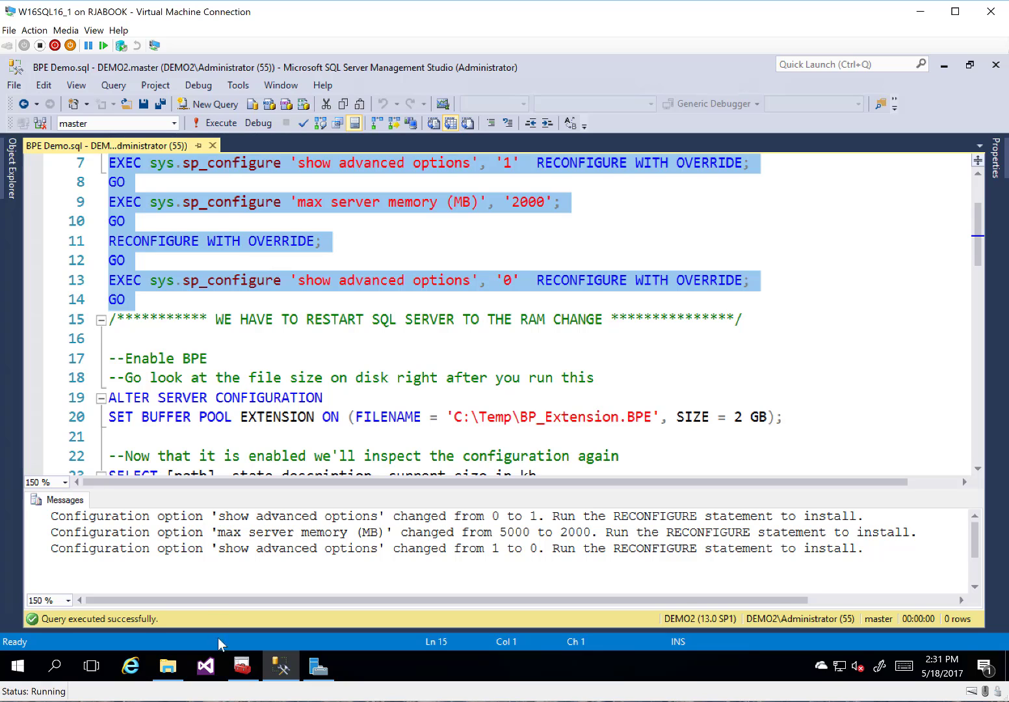
left_click(280, 666)
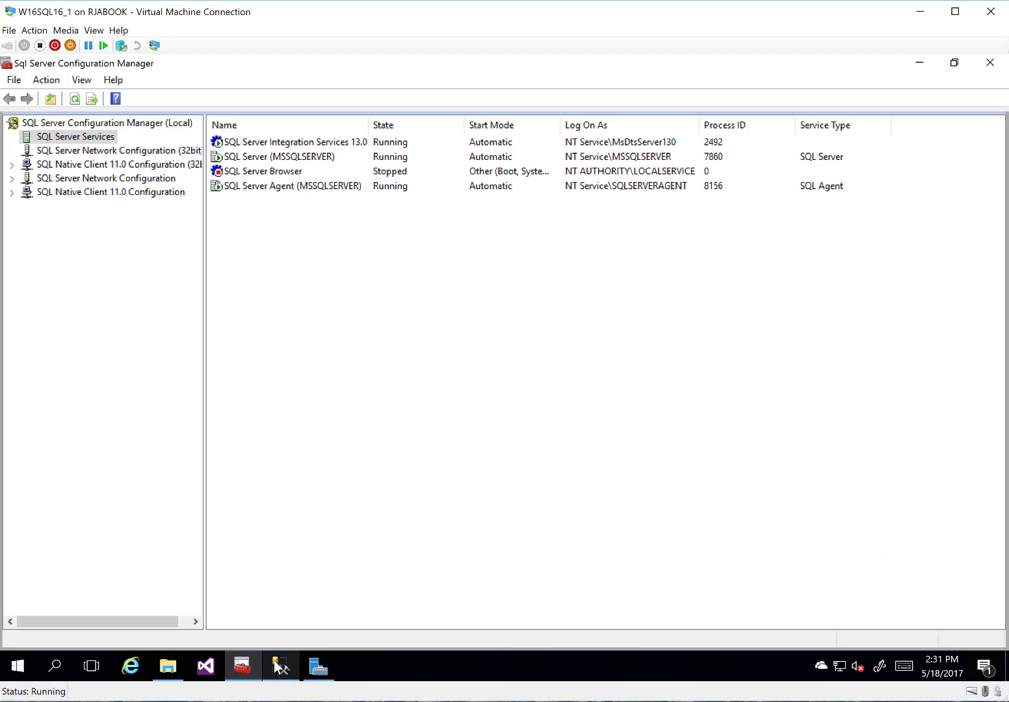
left_click(281, 666)
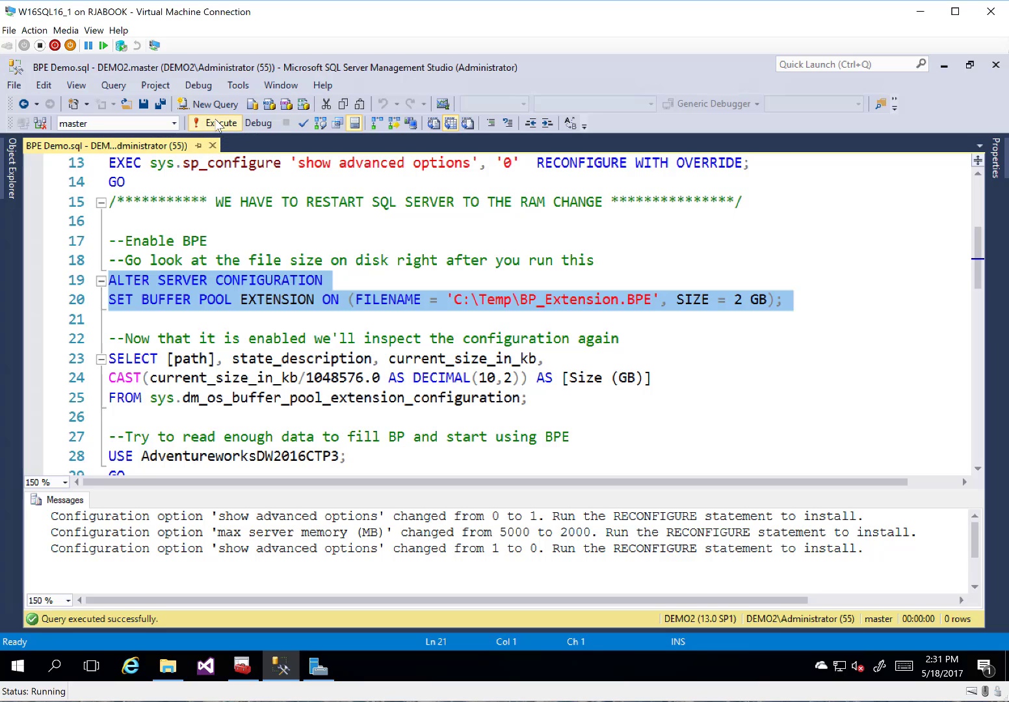
Run ALTER SERVER CONFIGURATION enabling a 2 GB buffer pool extension at C:\Temp\BP_Extension.BPE.
left_click(214, 123)
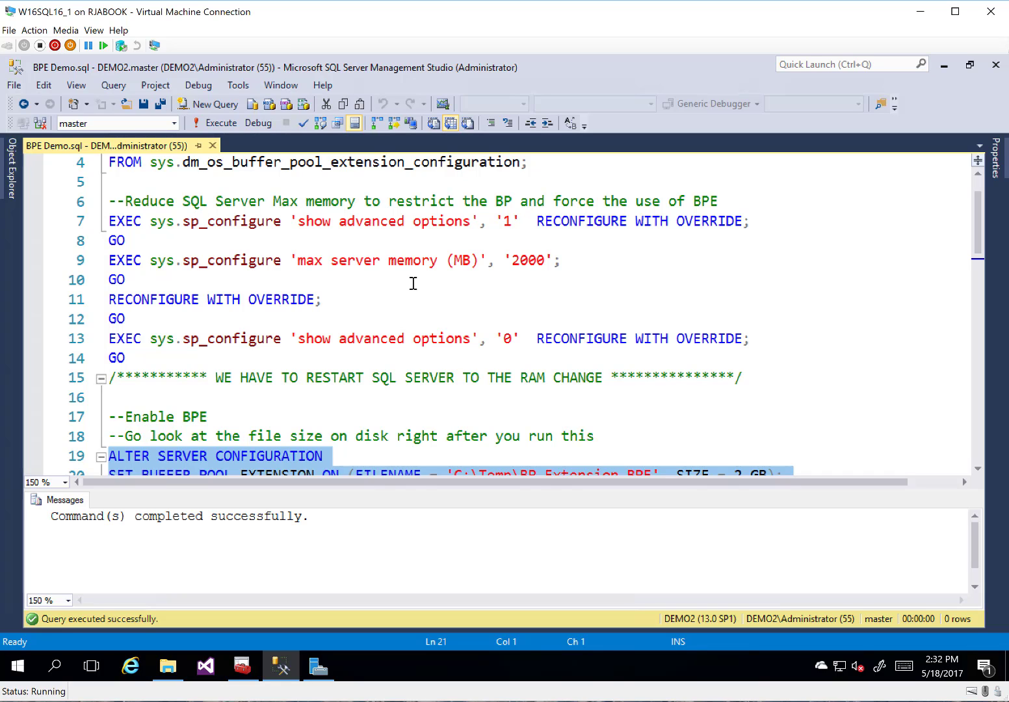
mouse_move(361, 386)
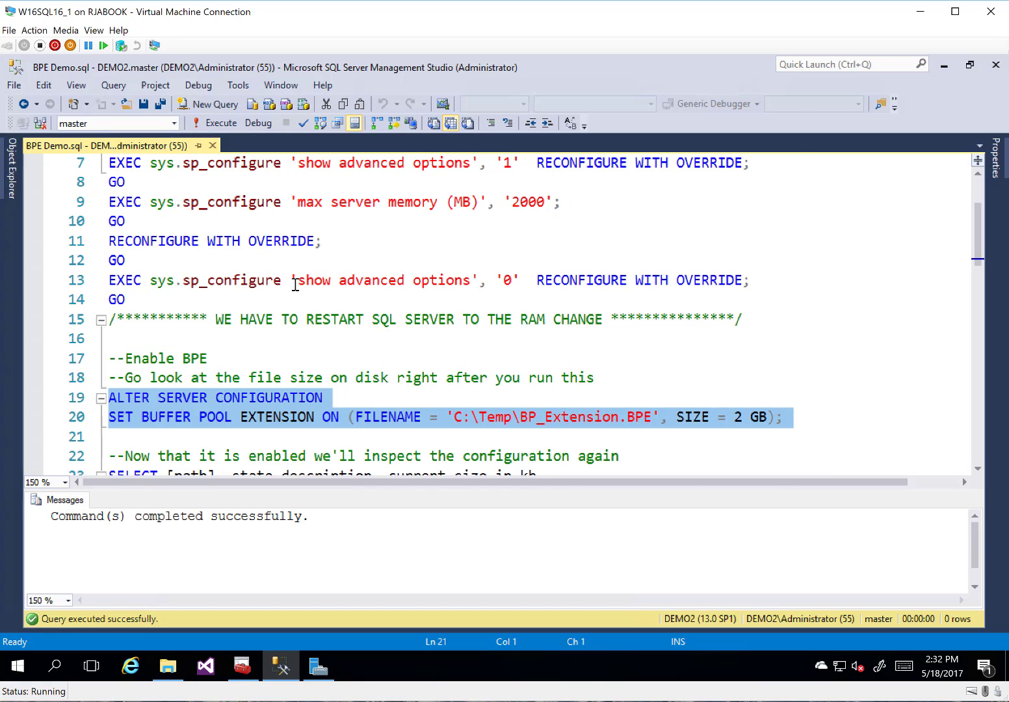
Scroll the script after re-running the enable statement, which fails with 'Incorrect syntax near \'.
scroll("down", 3)
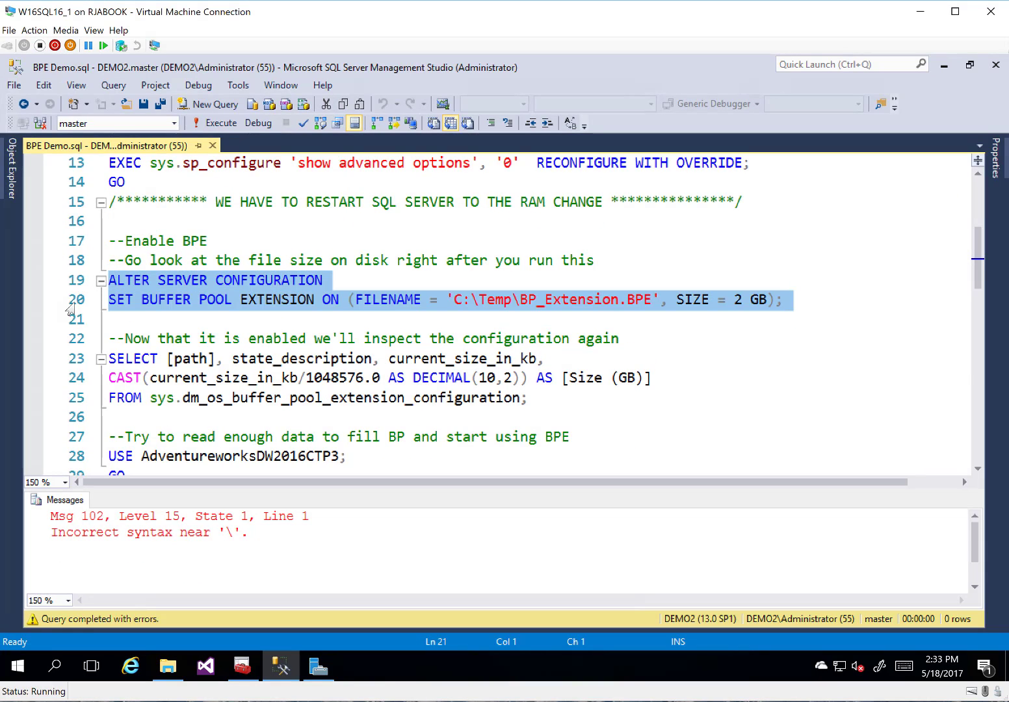
mouse_move(545, 325)
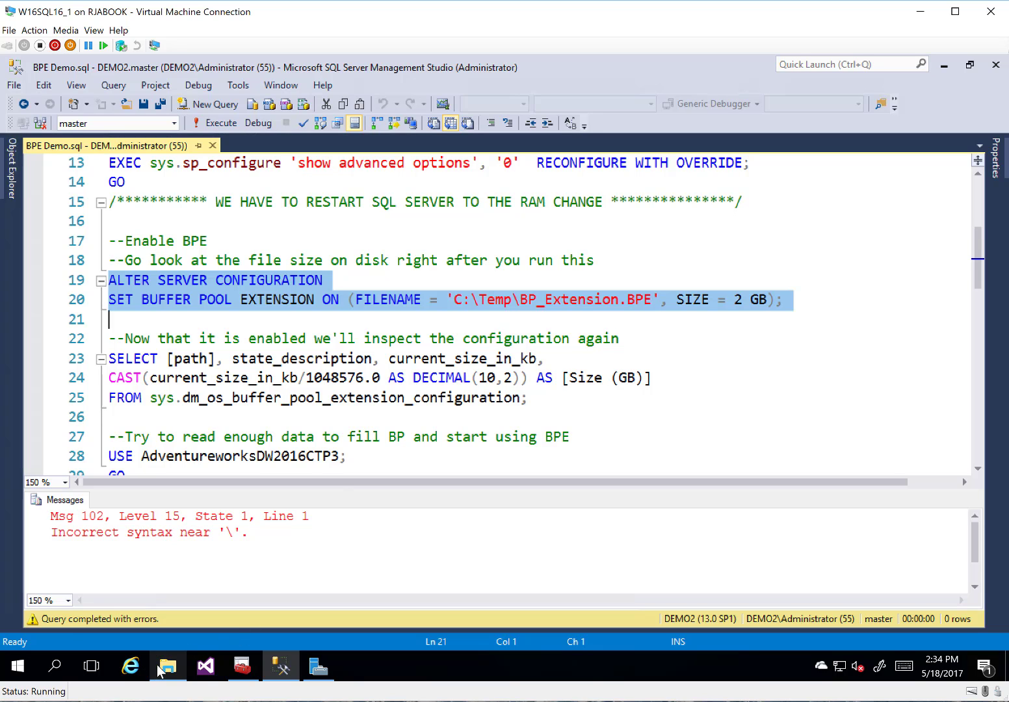
Browse File Explorer to C:\Temp and check BP_Extension.BPE exists at about 2,229,680 KB.
left_click(168, 665)
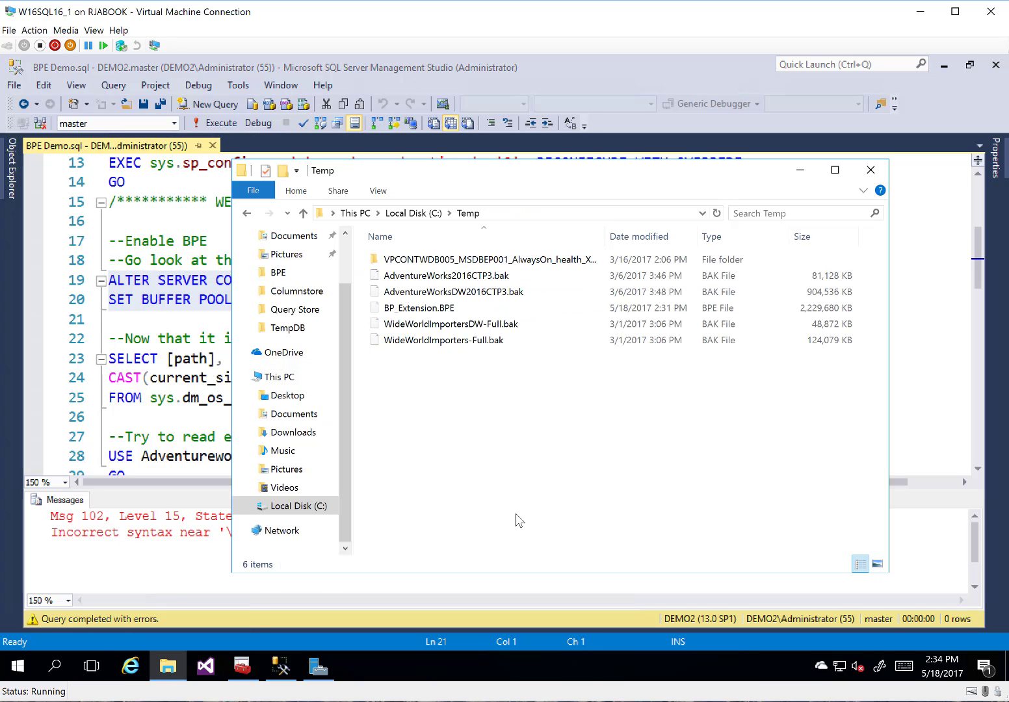
left_click(444, 275)
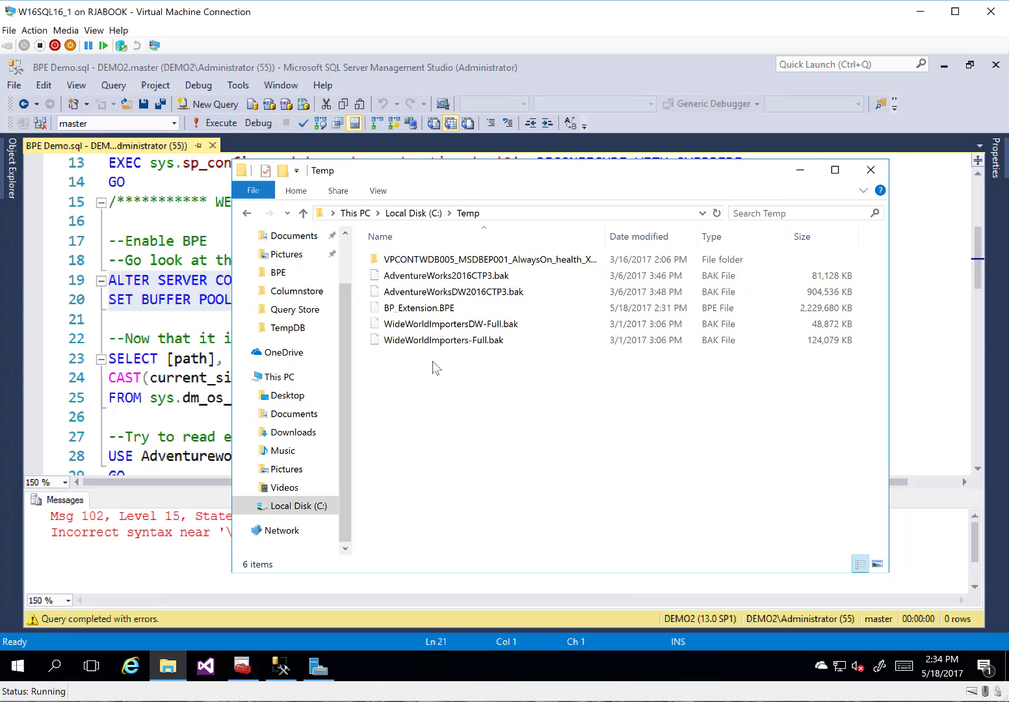
left_click(444, 275)
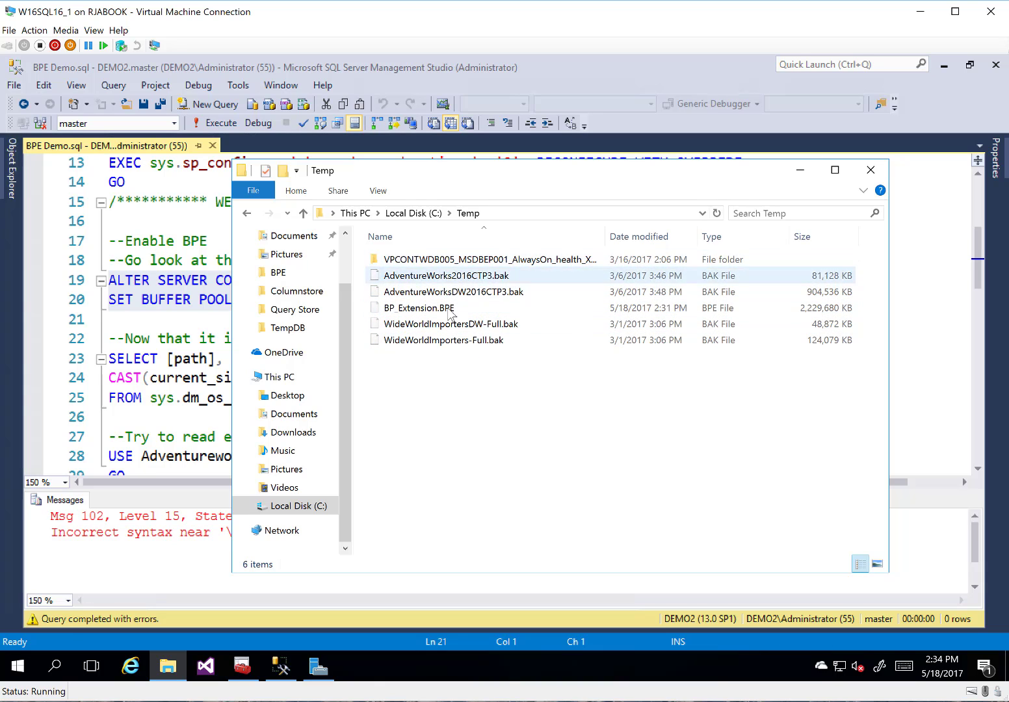
left_click(380, 236)
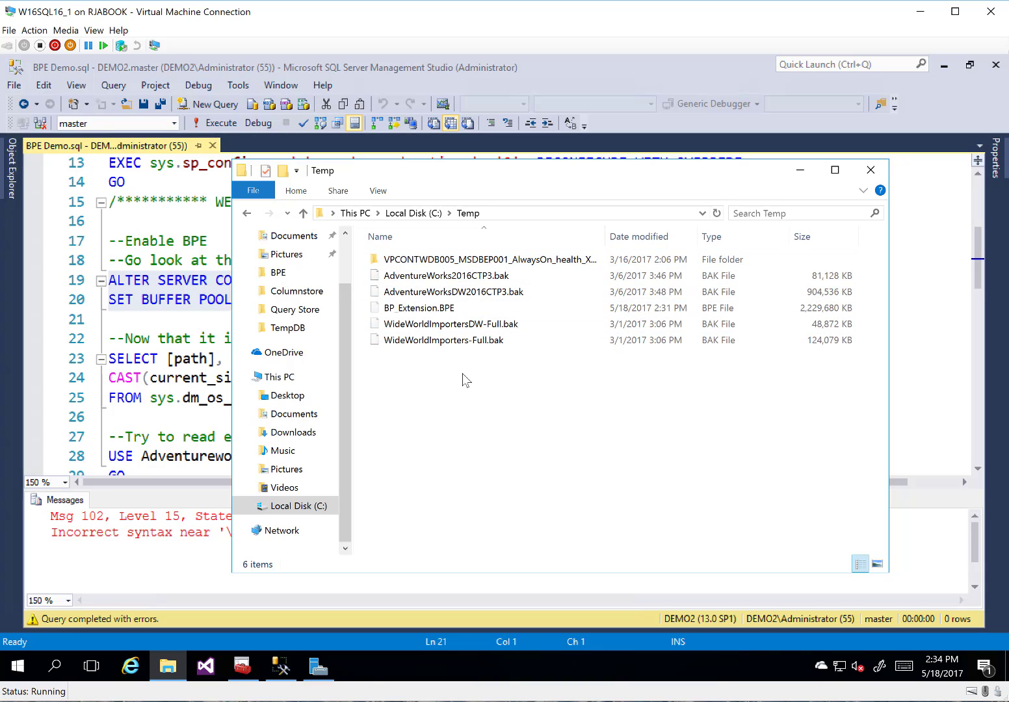
left_click(421, 308)
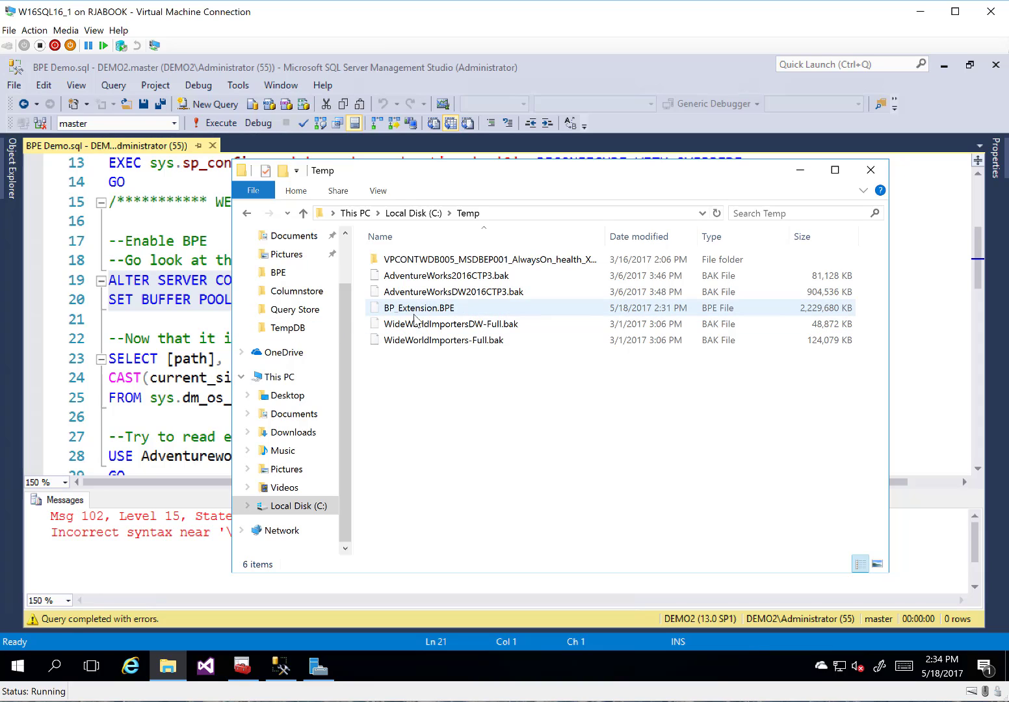
left_click(419, 308)
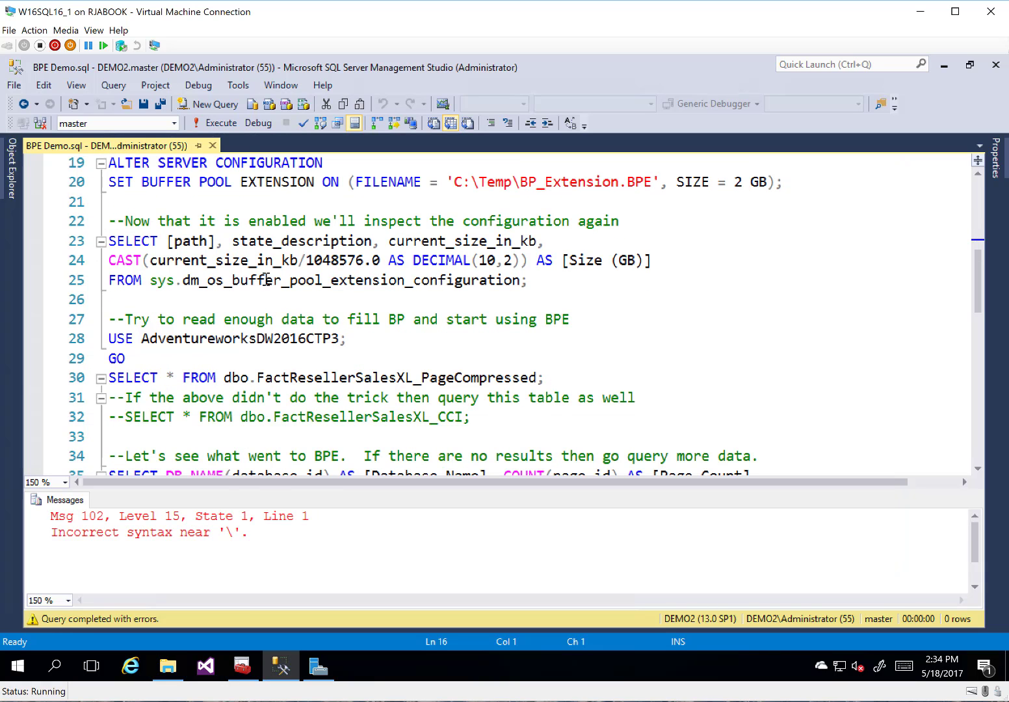
mouse_move(168, 674)
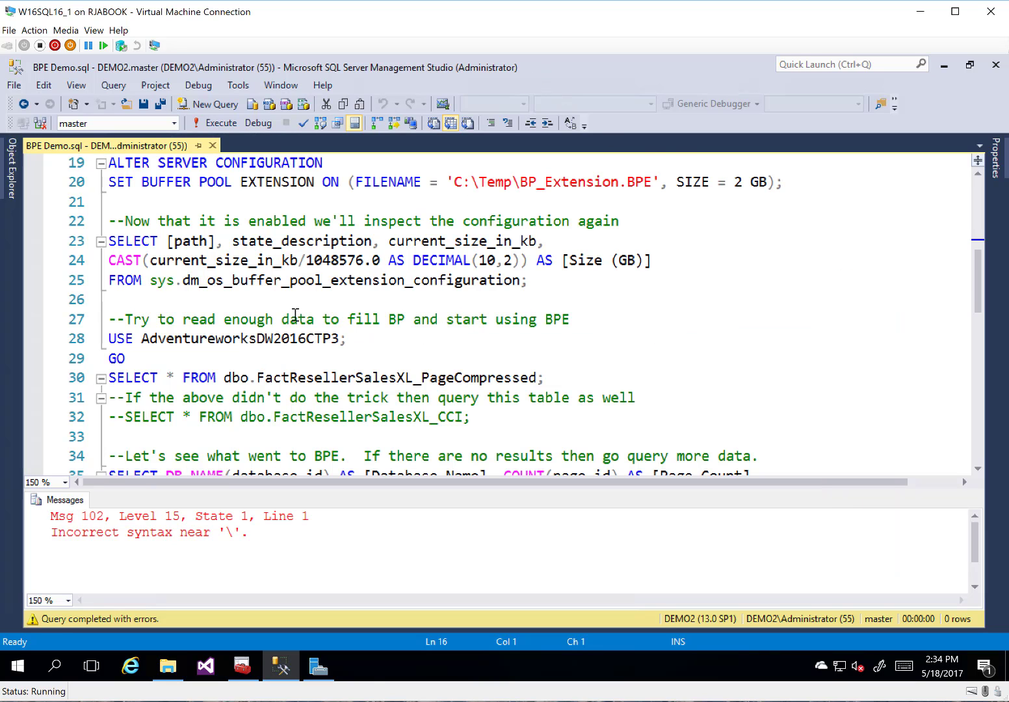
Re-run the configuration query on lines 23–25, showing the 2.00 GB extension enabled at C:\Temp.
left_click_drag(111, 241, 526, 280)
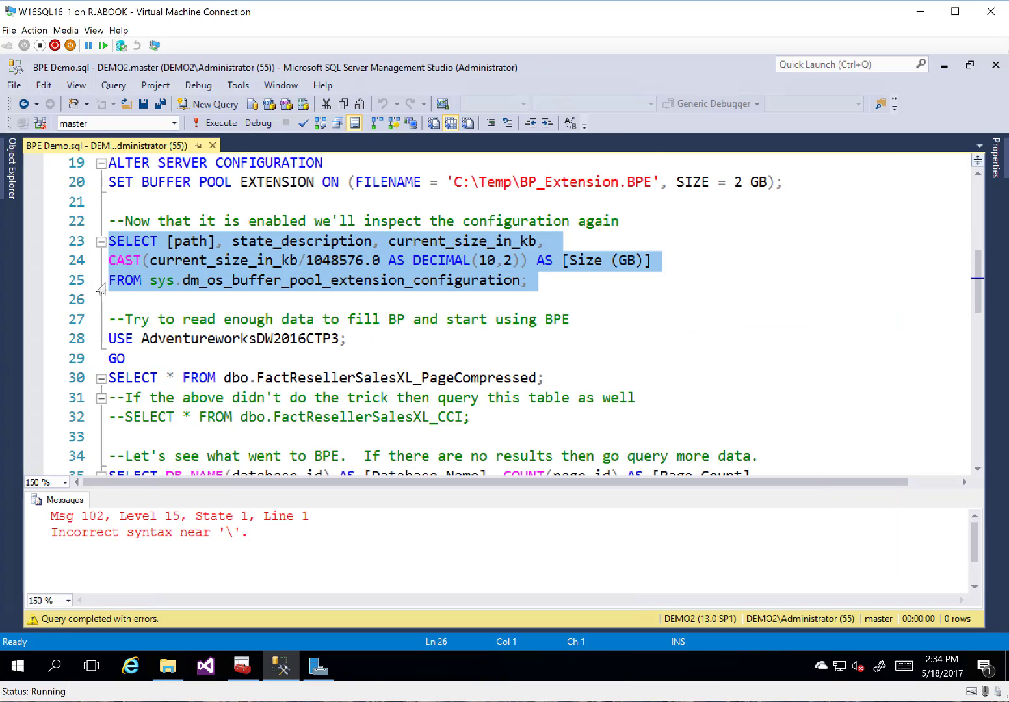
left_click(214, 123)
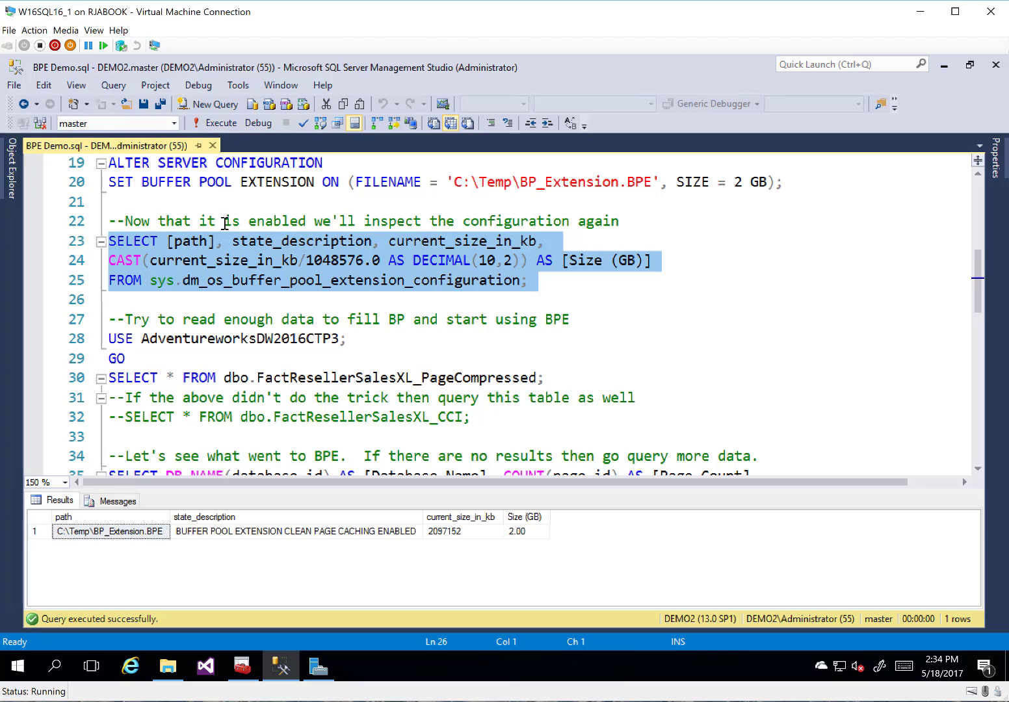
mouse_move(14, 537)
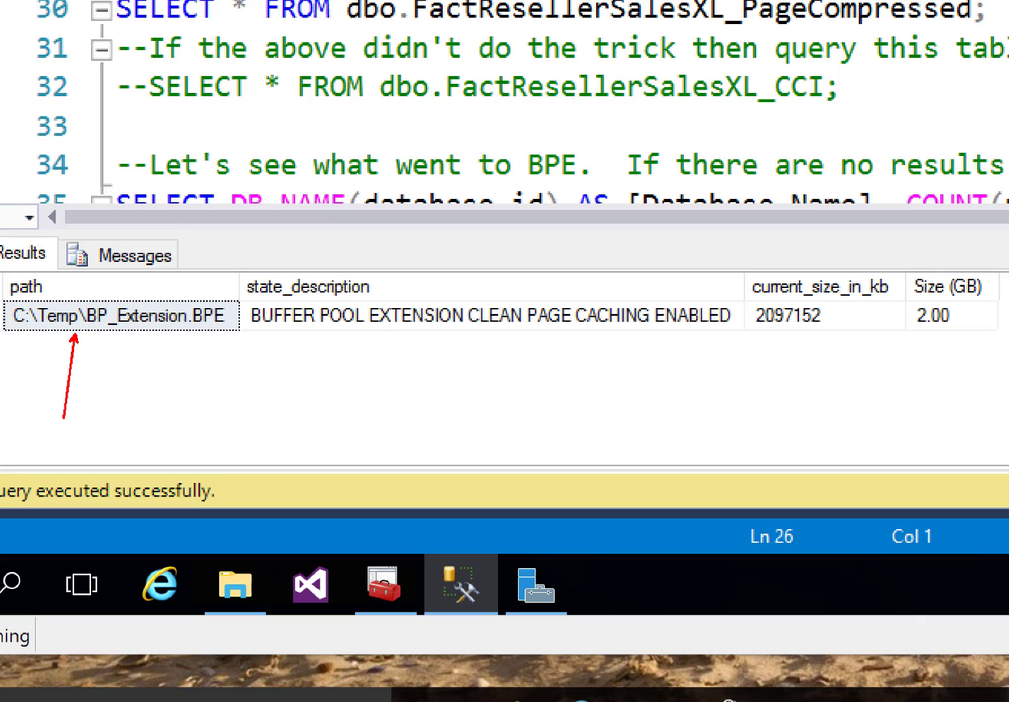
mouse_move(185, 348)
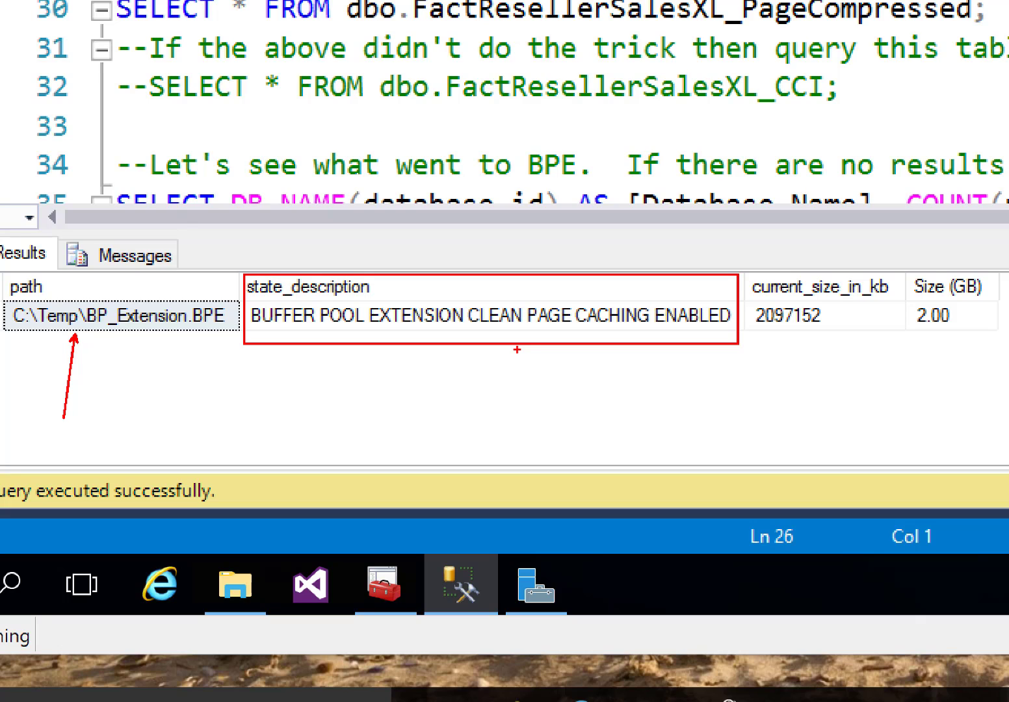
mouse_move(783, 363)
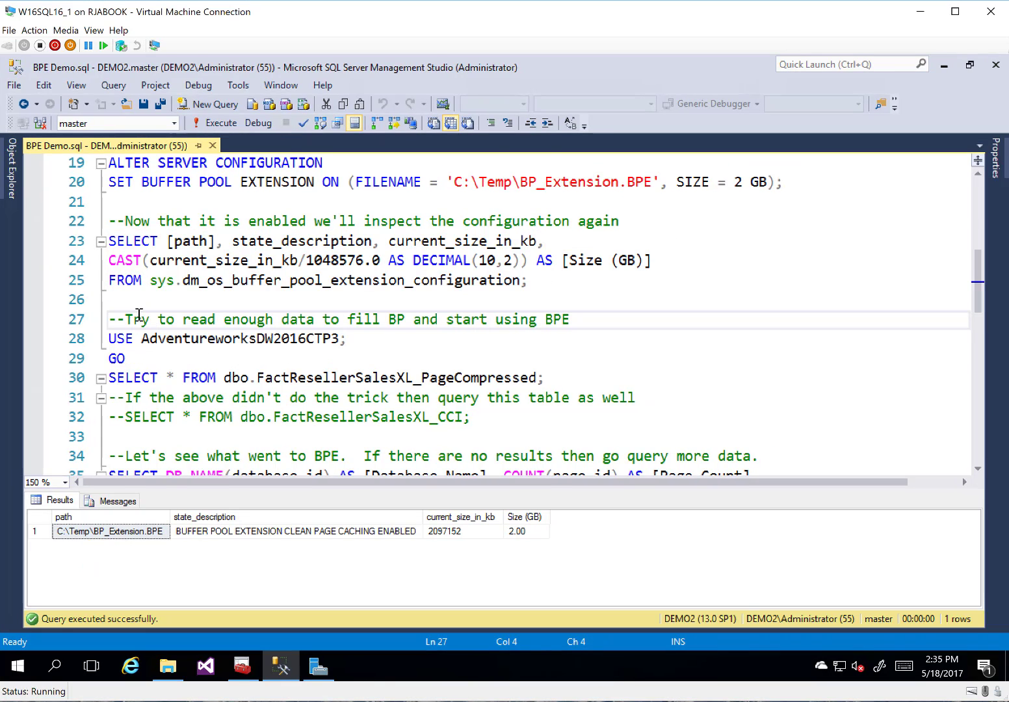
Run SELECT * FROM FactResellerSalesXL_PageCompressed in AdventureworksDW2016CTP3 to fill the buffer pool.
scroll("down", 3)
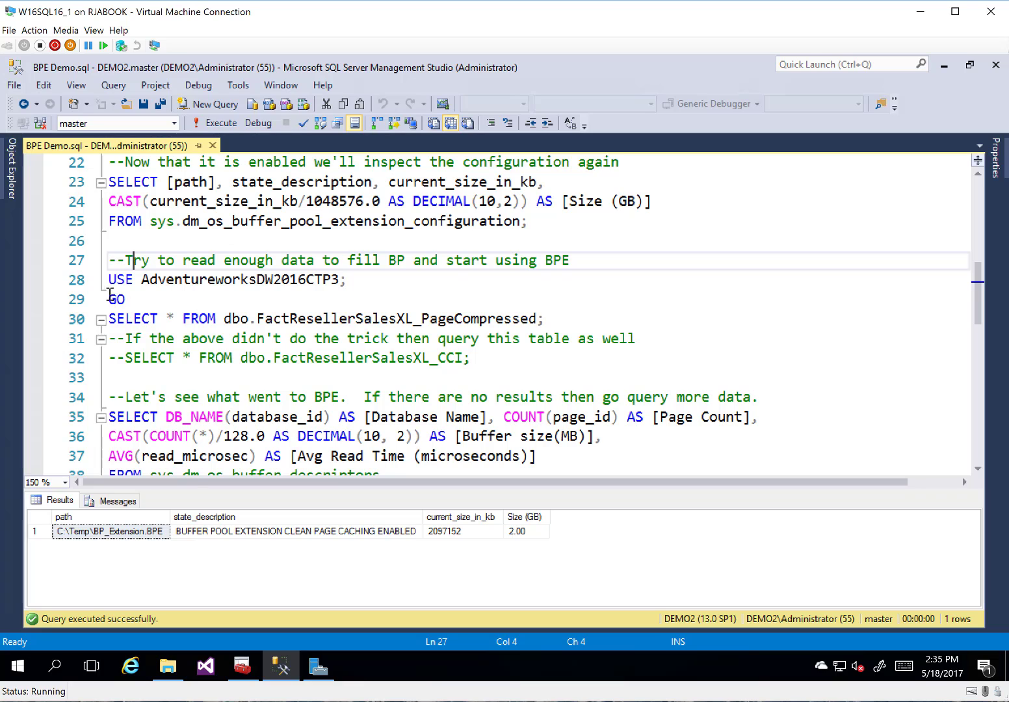
left_click_drag(108, 279, 543, 318)
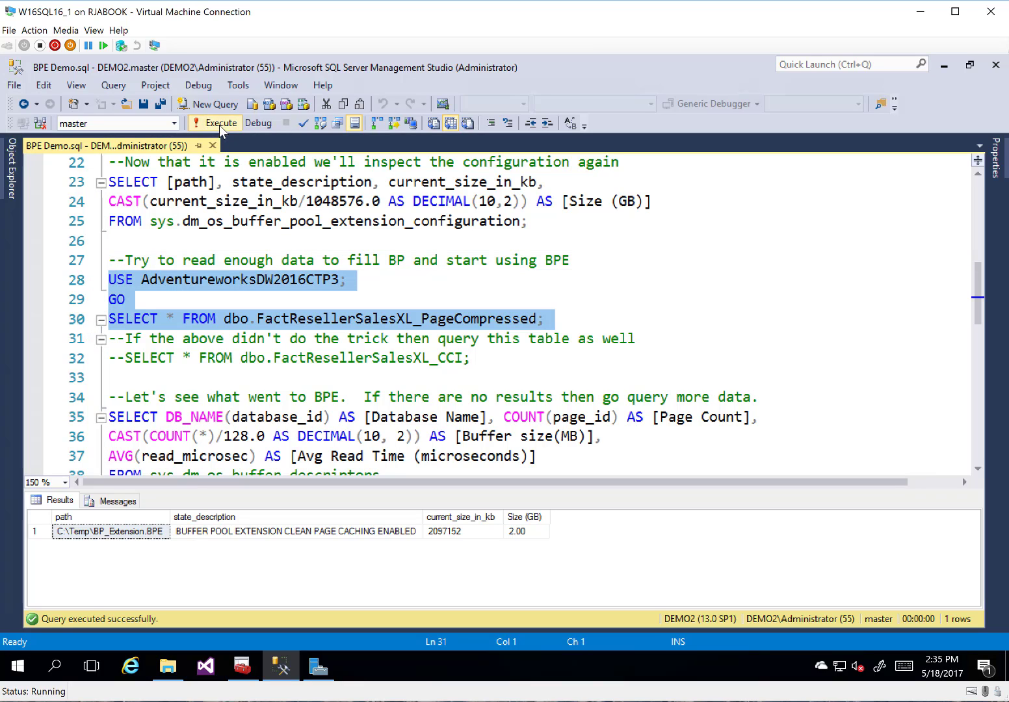
left_click(214, 123)
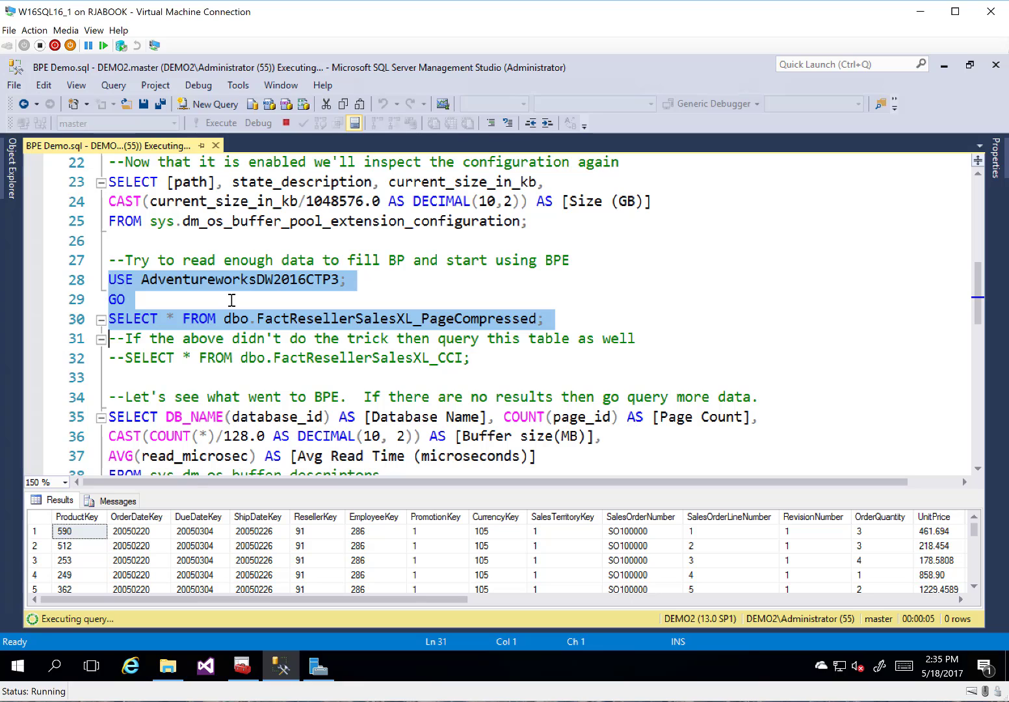
scroll("down", 3)
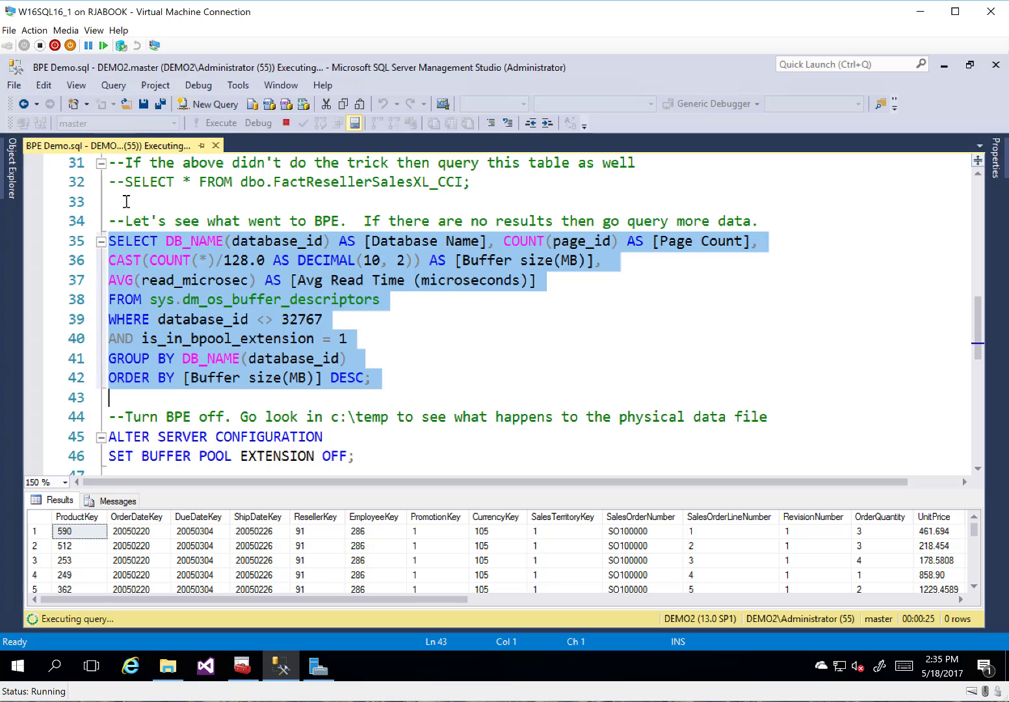
Start a new query window for the sys.dm_os_buffer_descriptors per-database query.
left_click(208, 104)
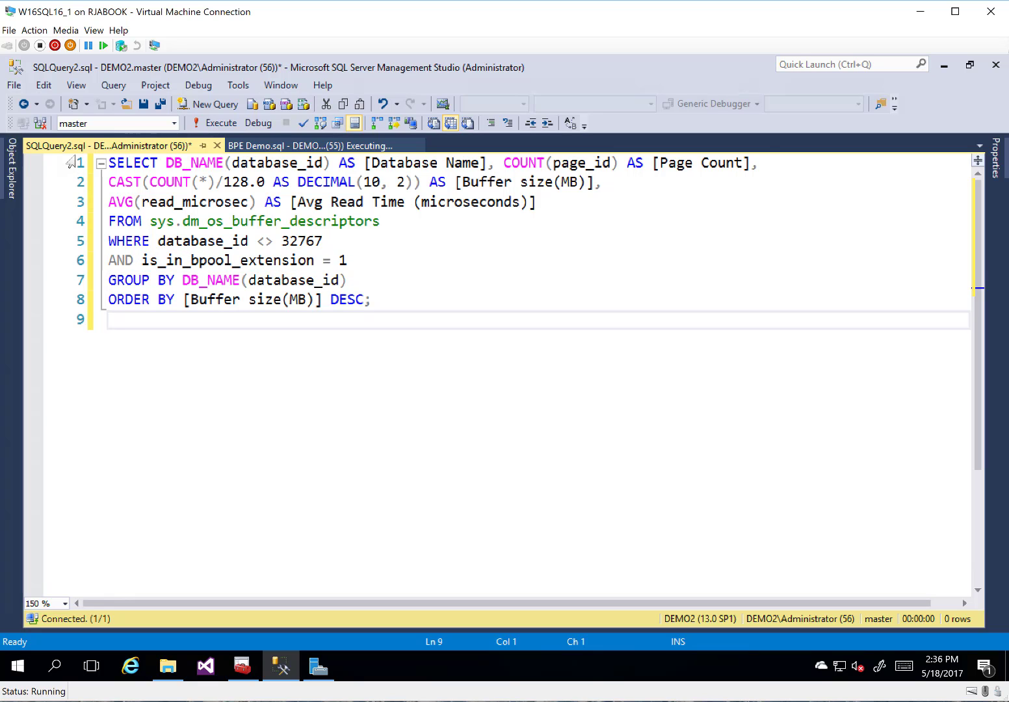
Run the per-database extension page count query, which returns no rows, and position to edit the filter.
key("ctrl+a")
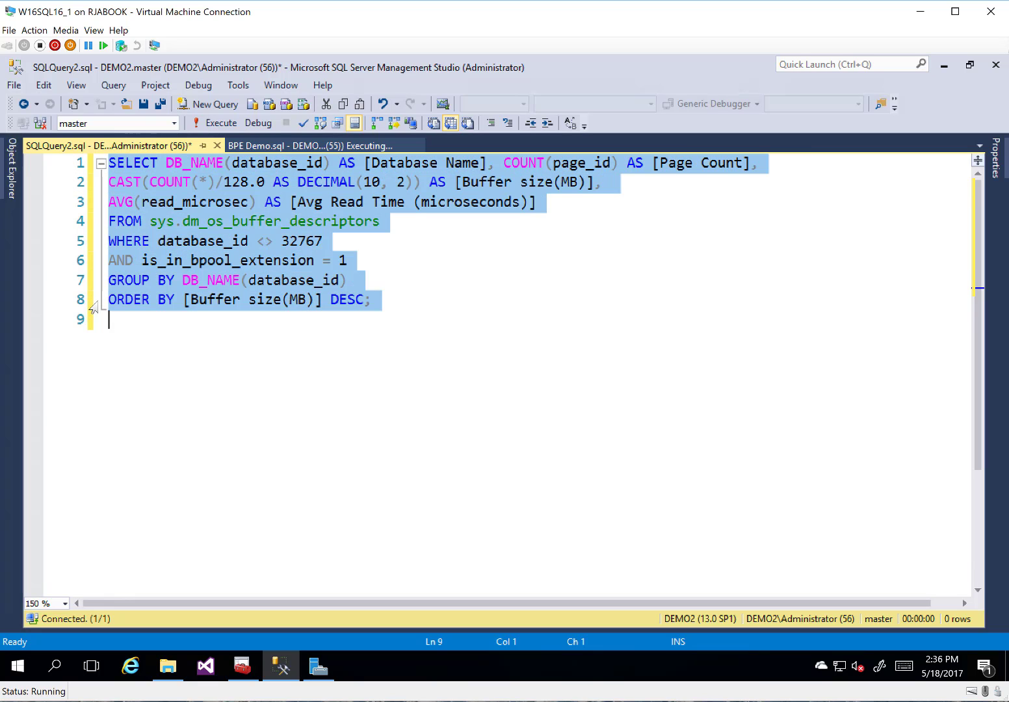
left_click(220, 123)
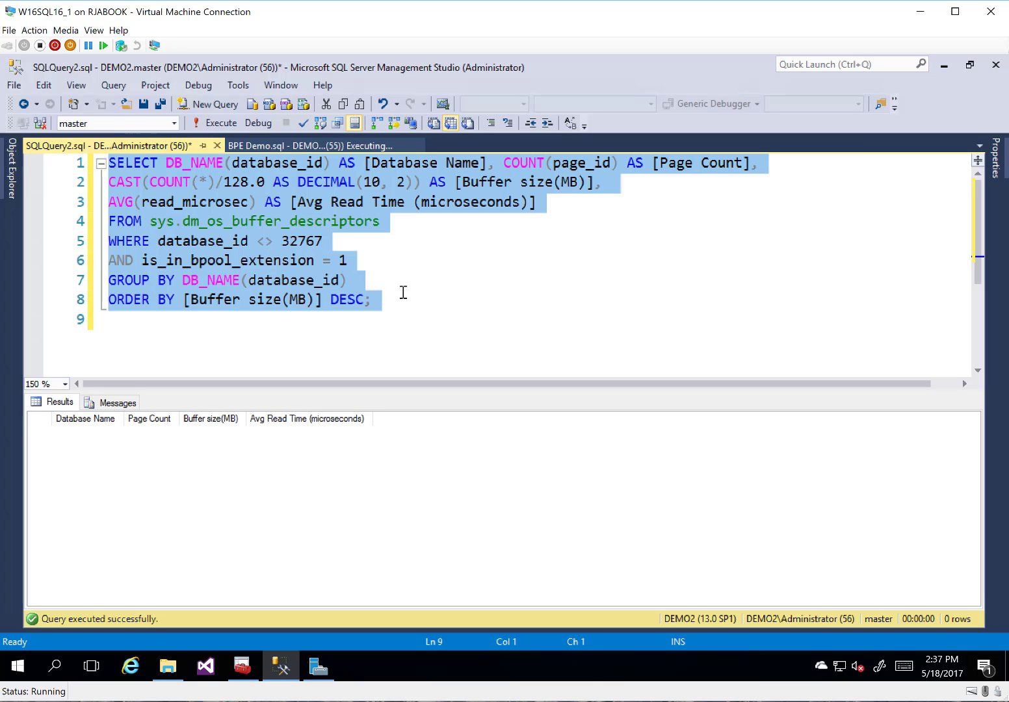
left_click(349, 261)
type("0")
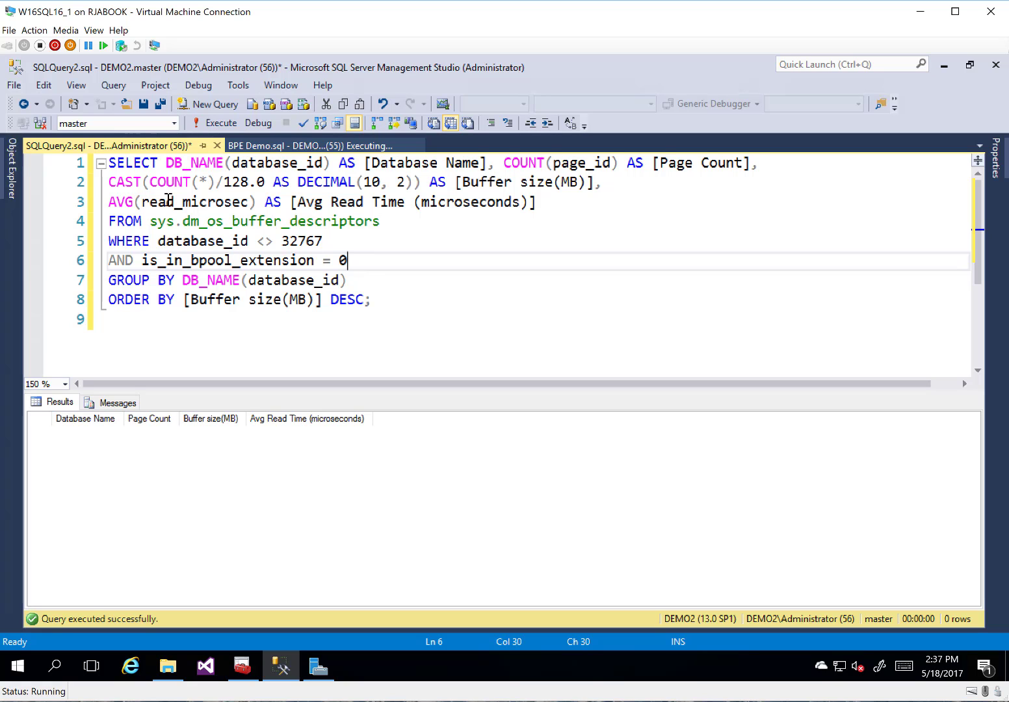
Run the query with is_in_bpool_extension = 0, returning 13 databases led by AdventureworksDW2016CTP3 at 310.09 MB.
key("ctrl+a")
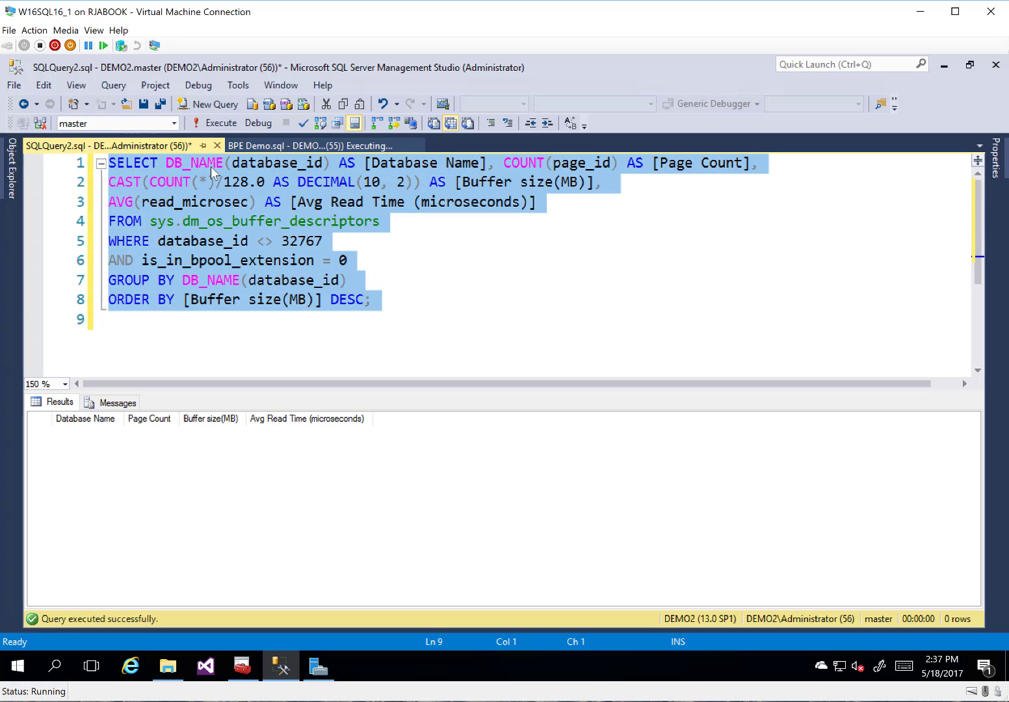
left_click(213, 122)
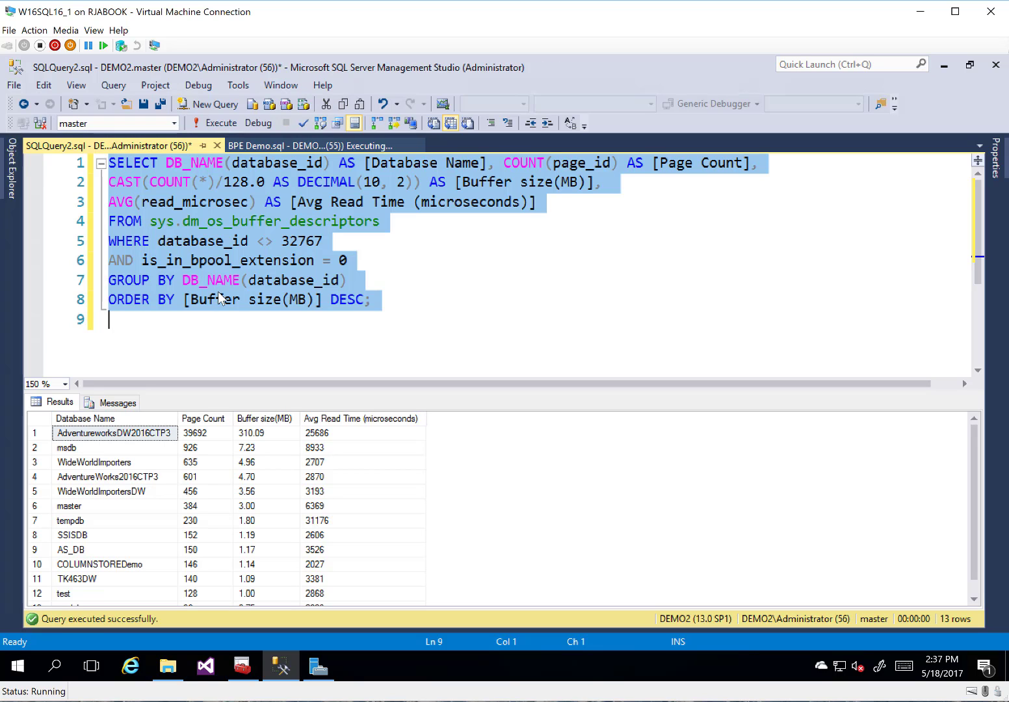
mouse_move(226, 475)
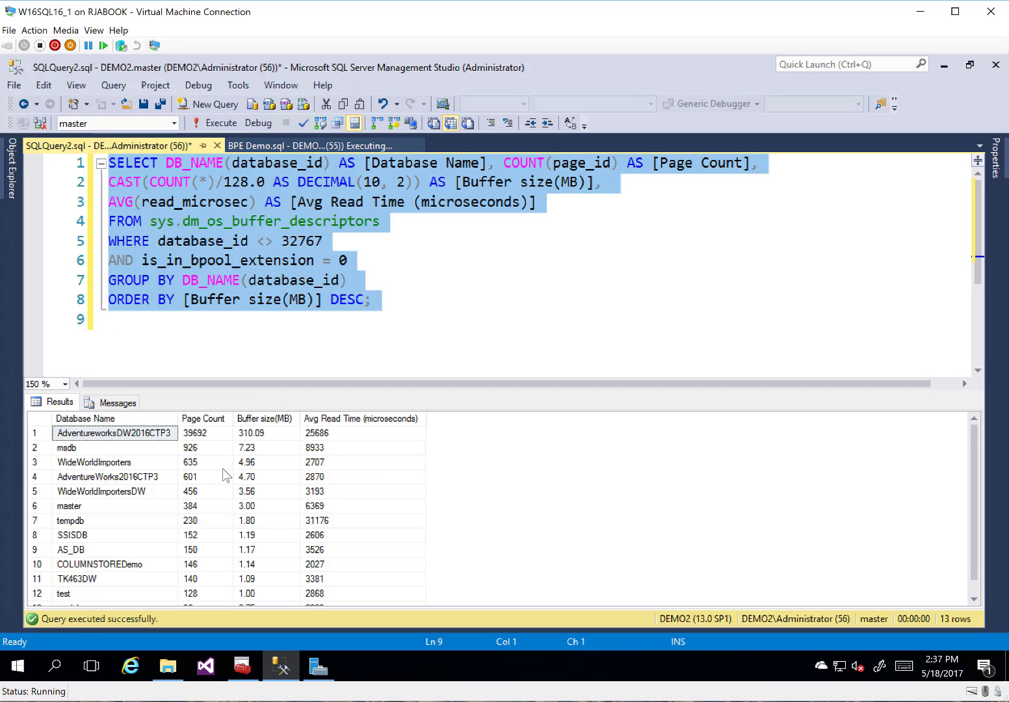
left_click(203, 433)
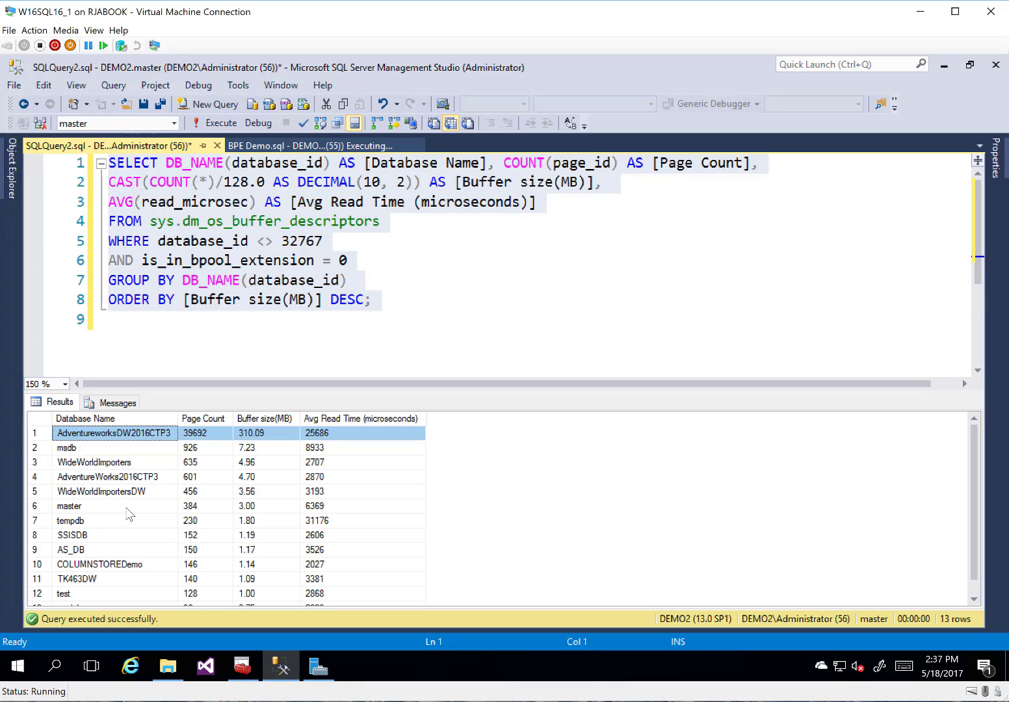
mouse_move(276, 527)
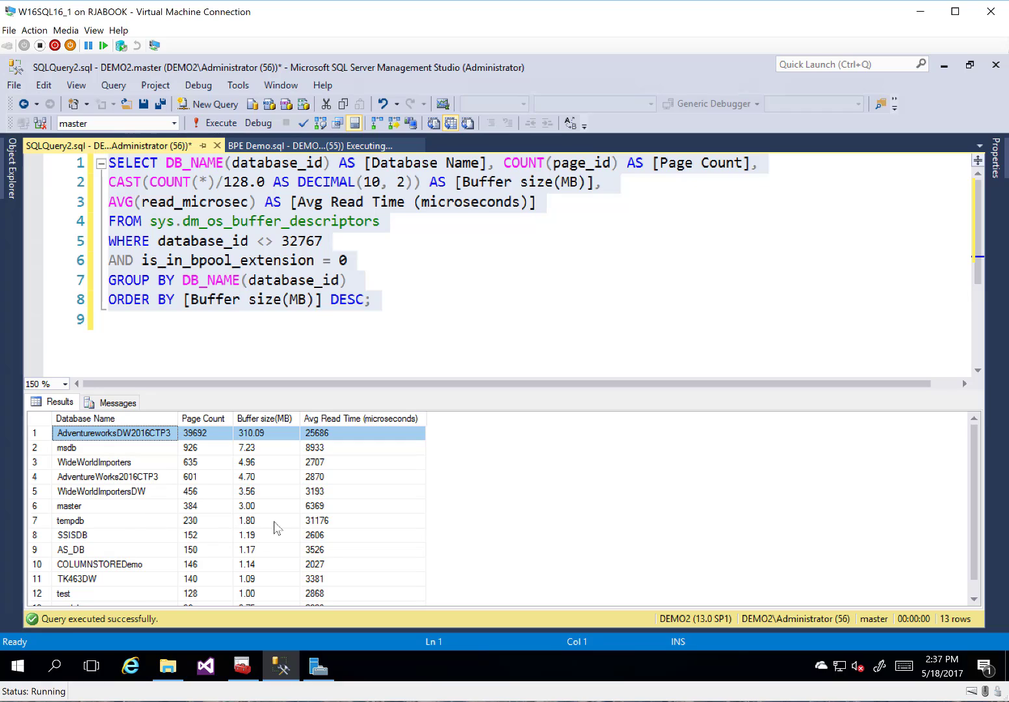
scroll("down", 3)
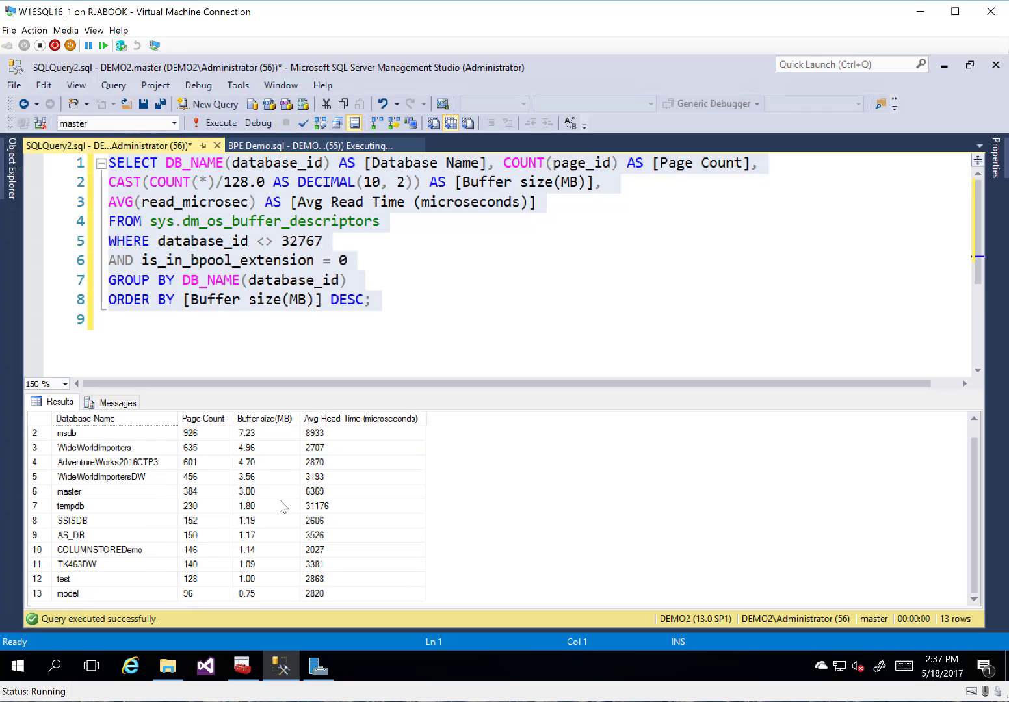
mouse_move(289, 510)
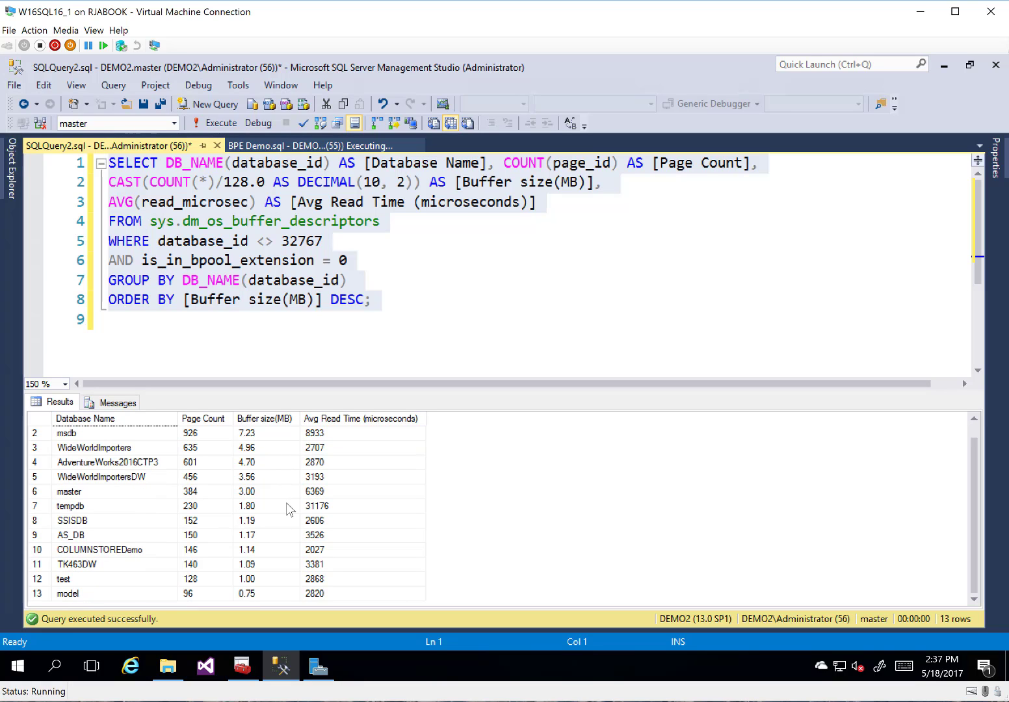
Change the filter to is_in_bpool_extension = 1 and execute; still 0 rows returned.
key("ctrl+a")
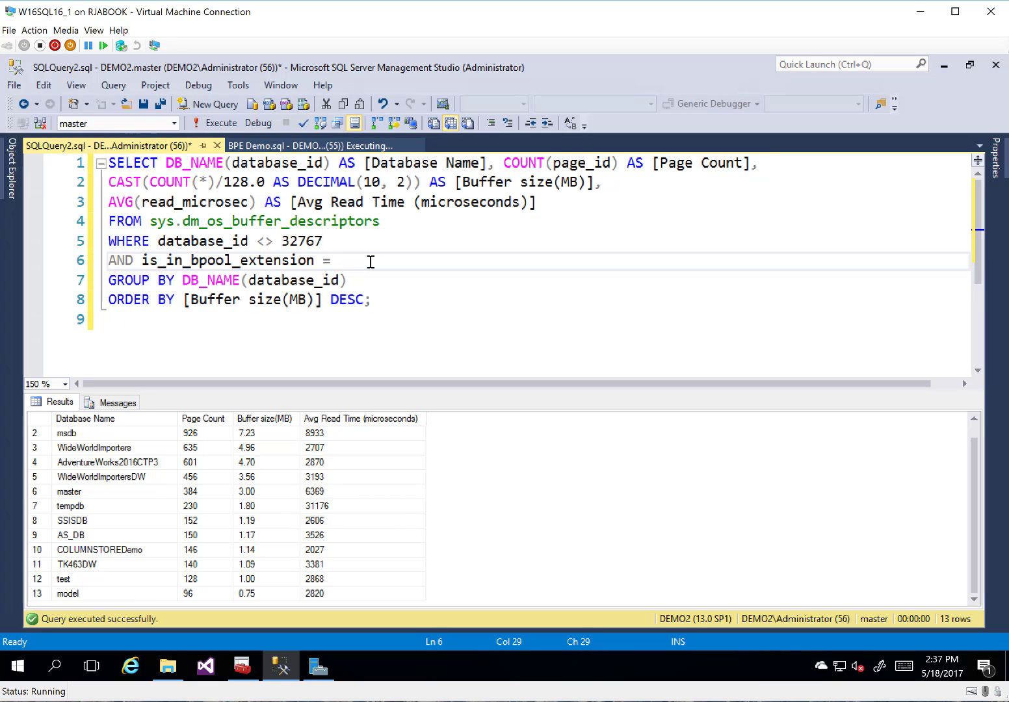
type("1")
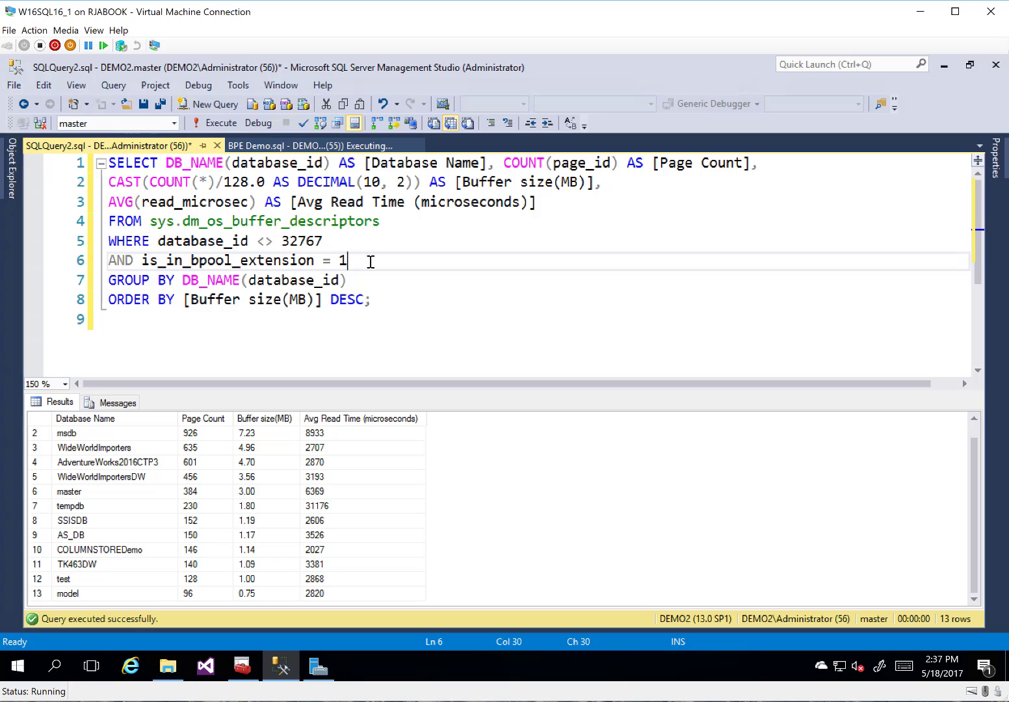
left_click(215, 122)
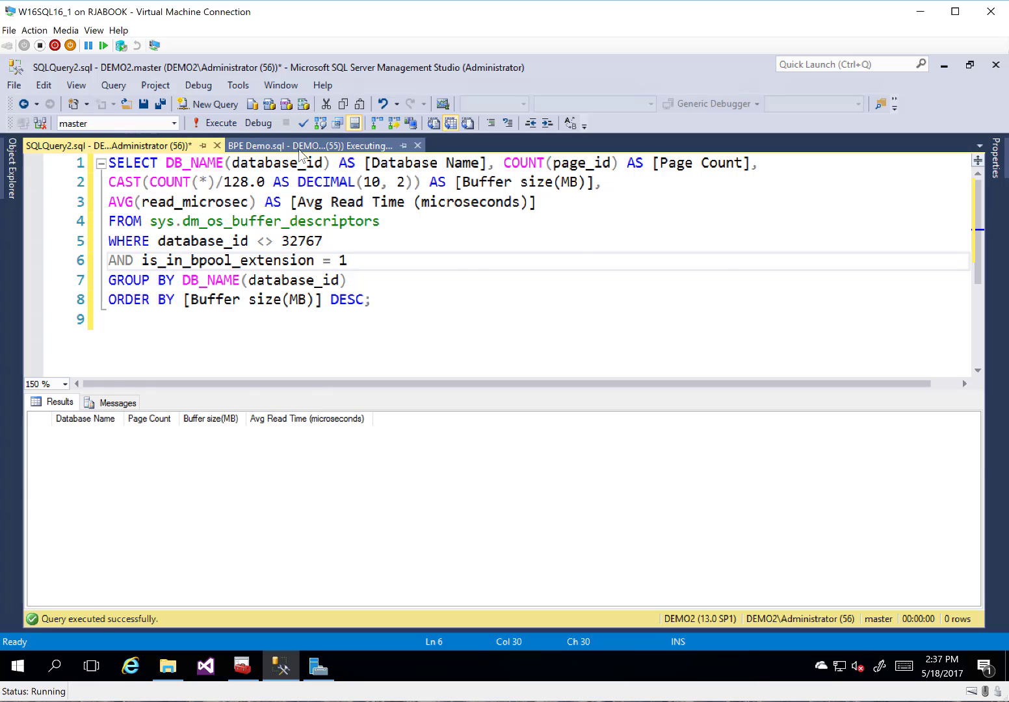
Scroll BPE Demo.sql down to the per-database extension query while the table read keeps running.
left_click(312, 145)
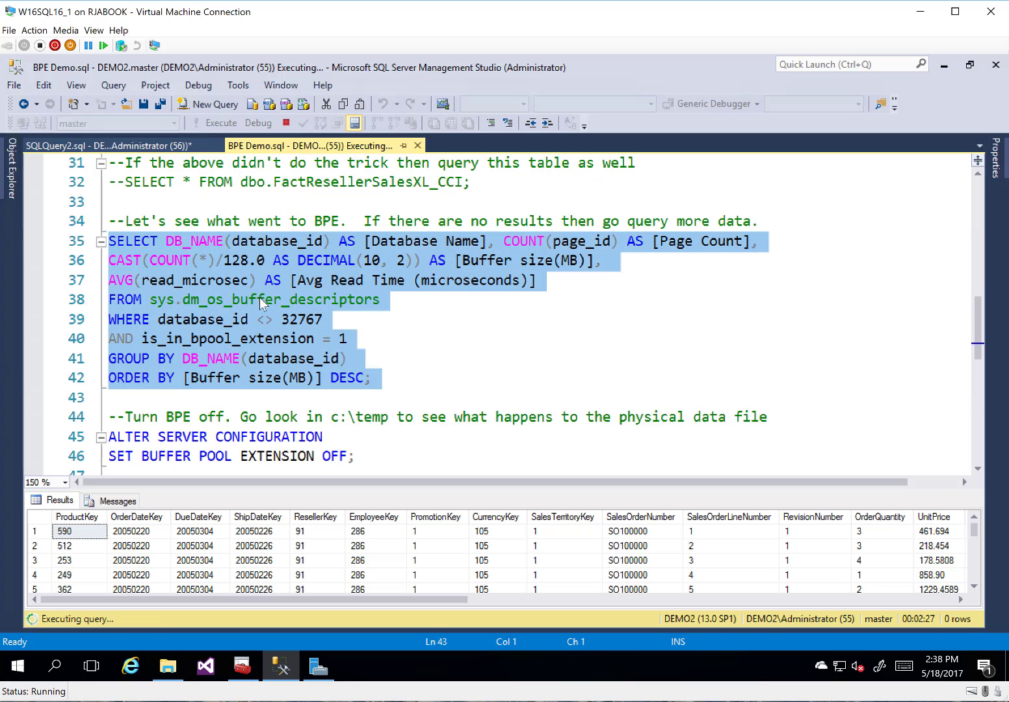
scroll("down", 3)
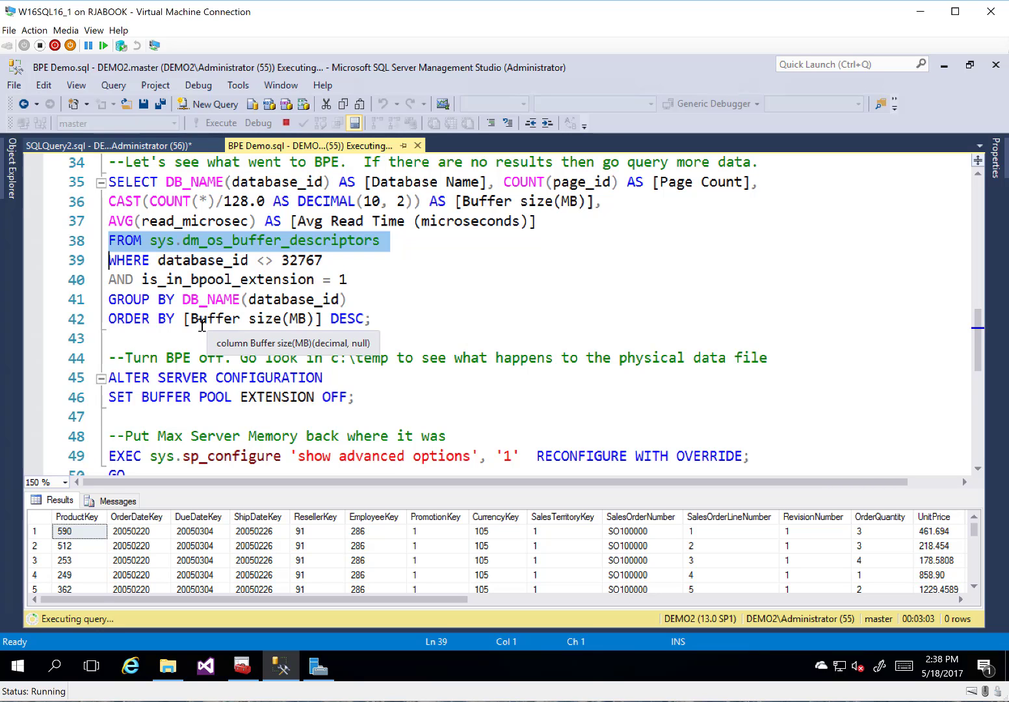
scroll("down", 3)
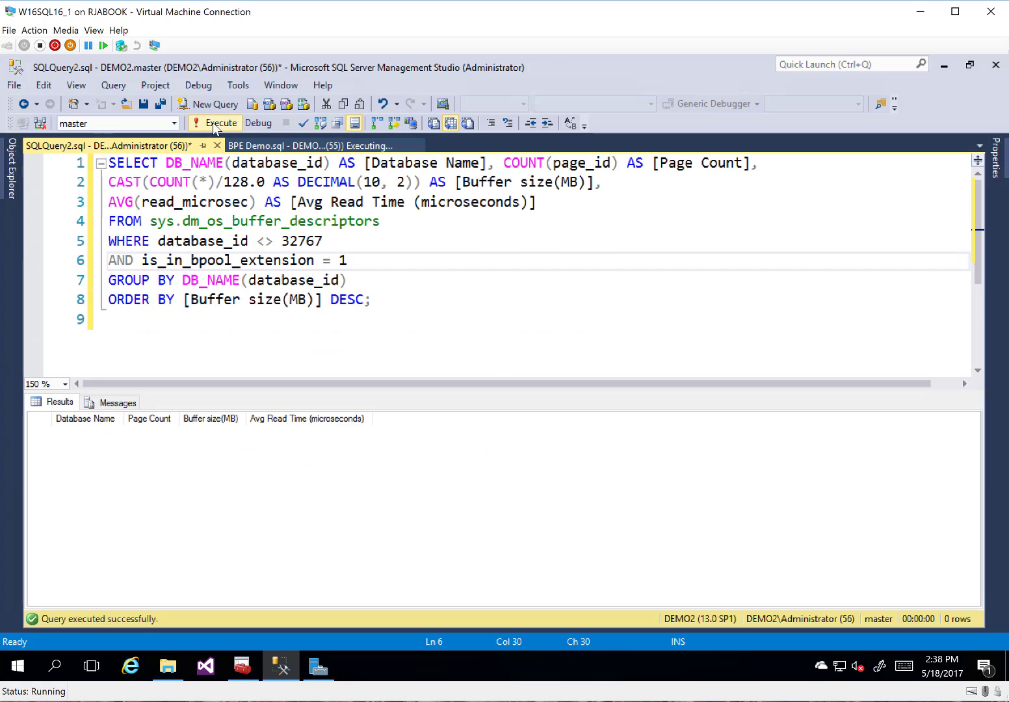
Execute again; 12 databases listed, AdventureworksDW2016CTP3 leading with 4,959 pages (38.74 MB).
left_click(214, 122)
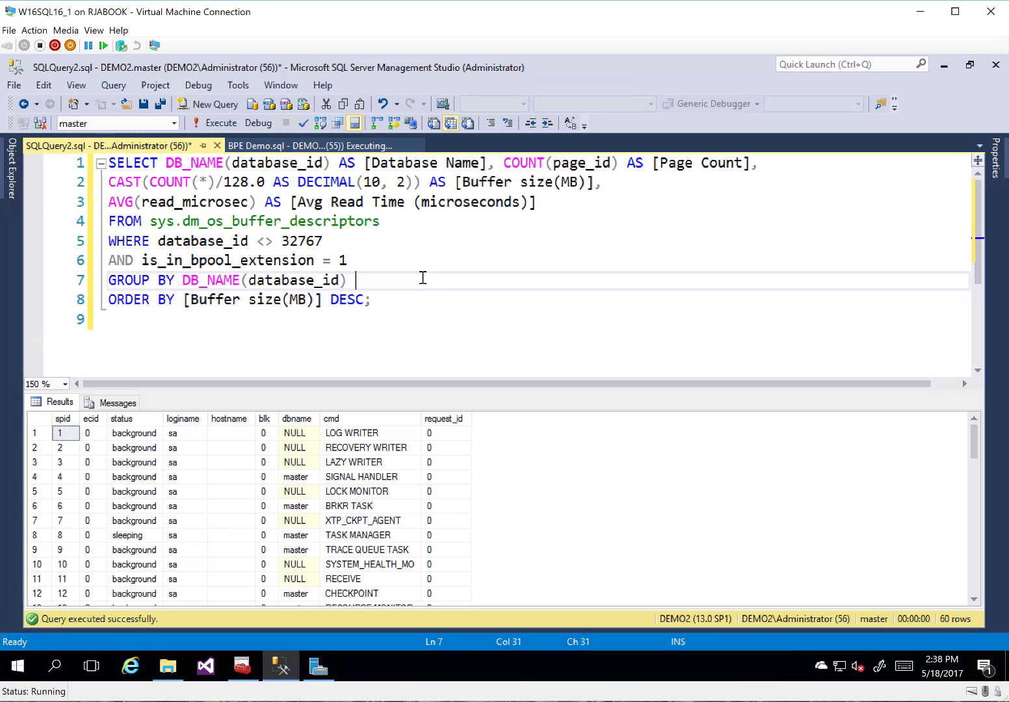
left_click(221, 122)
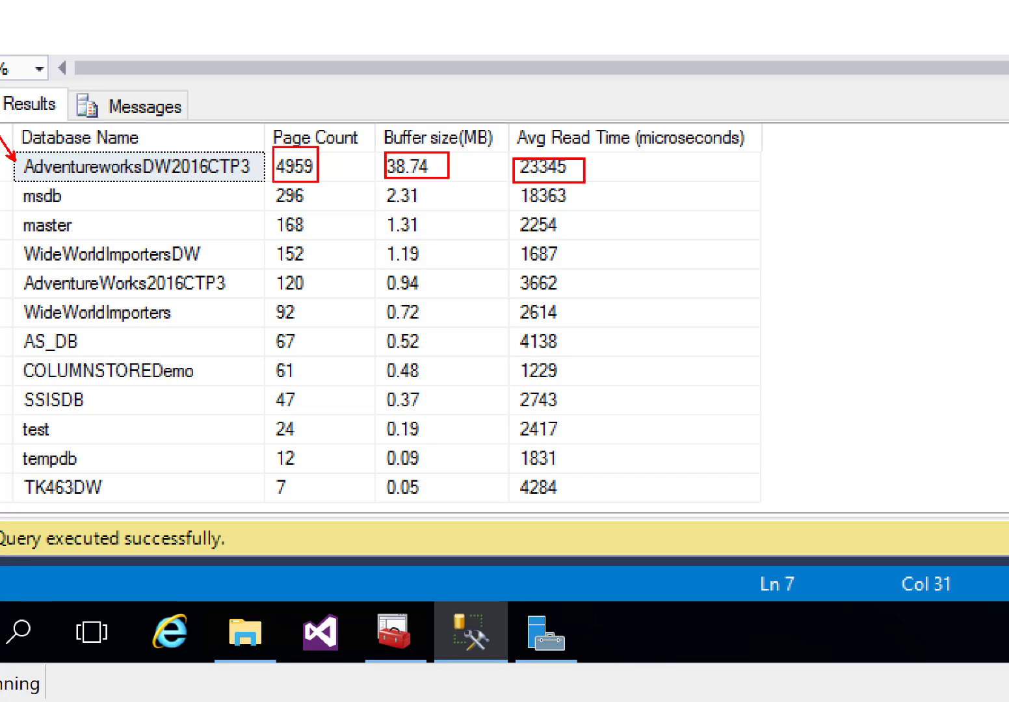
mouse_move(359, 369)
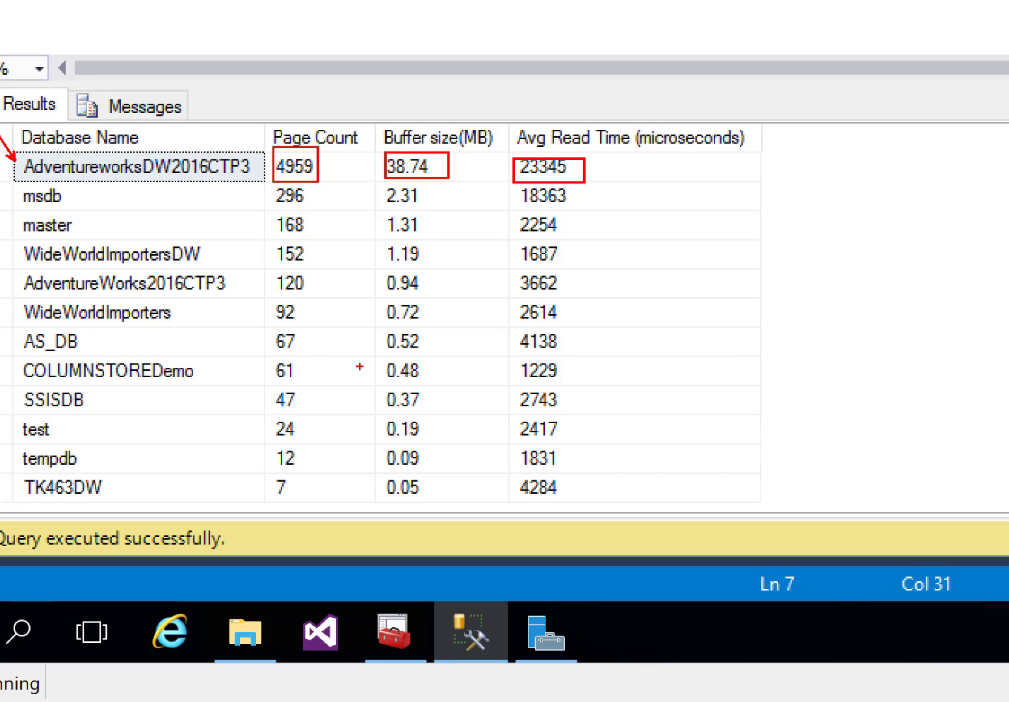
mouse_move(343, 373)
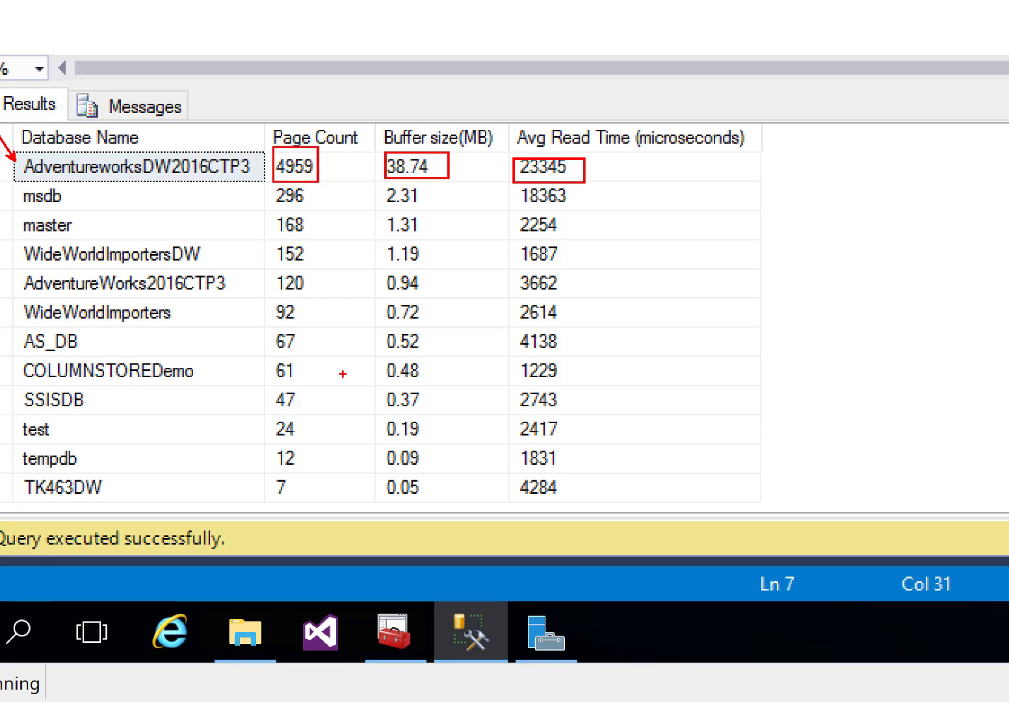
mouse_move(316, 394)
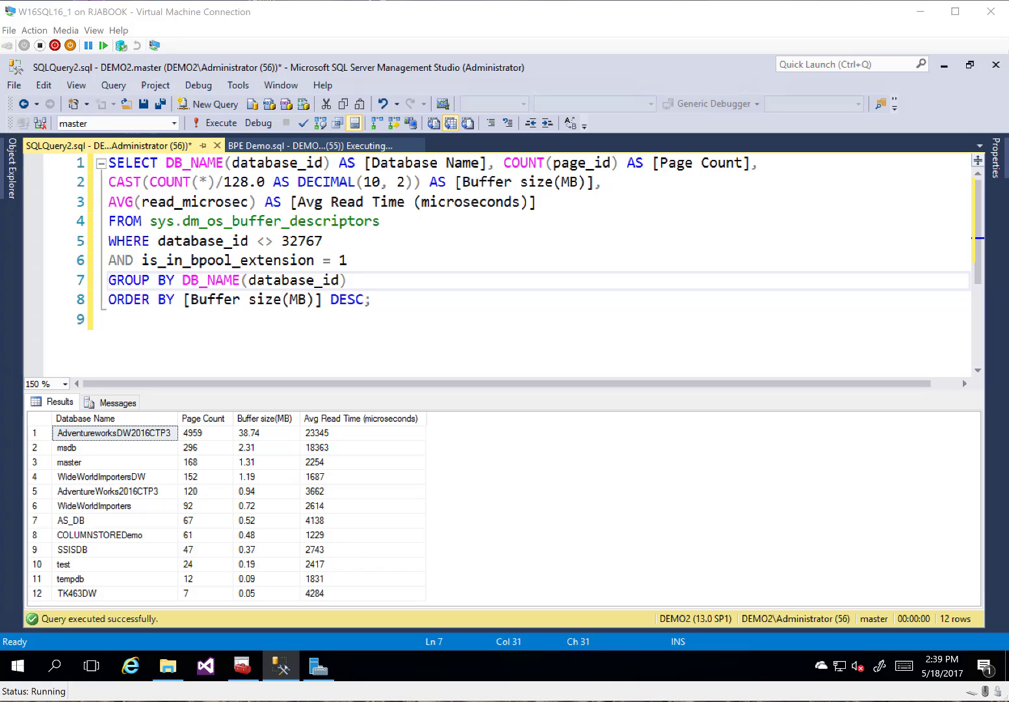
mouse_move(392, 309)
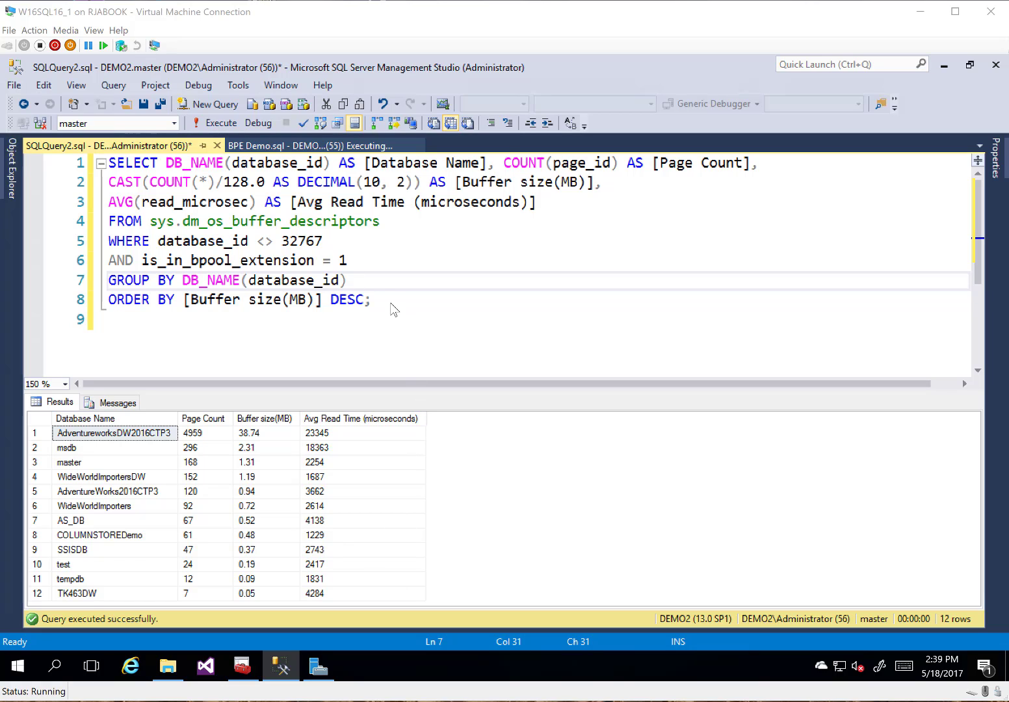
Run ALTER SERVER CONFIGURATION SET BUFFER POOL EXTENSION OFF from BPE Demo.sql.
left_click(312, 145)
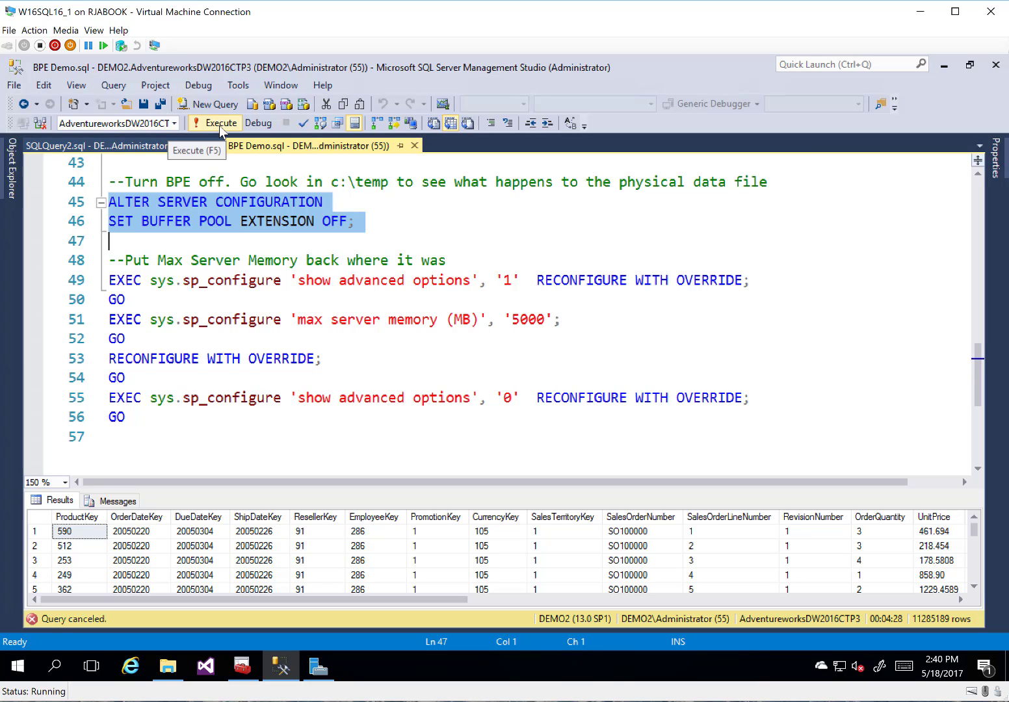
left_click(220, 123)
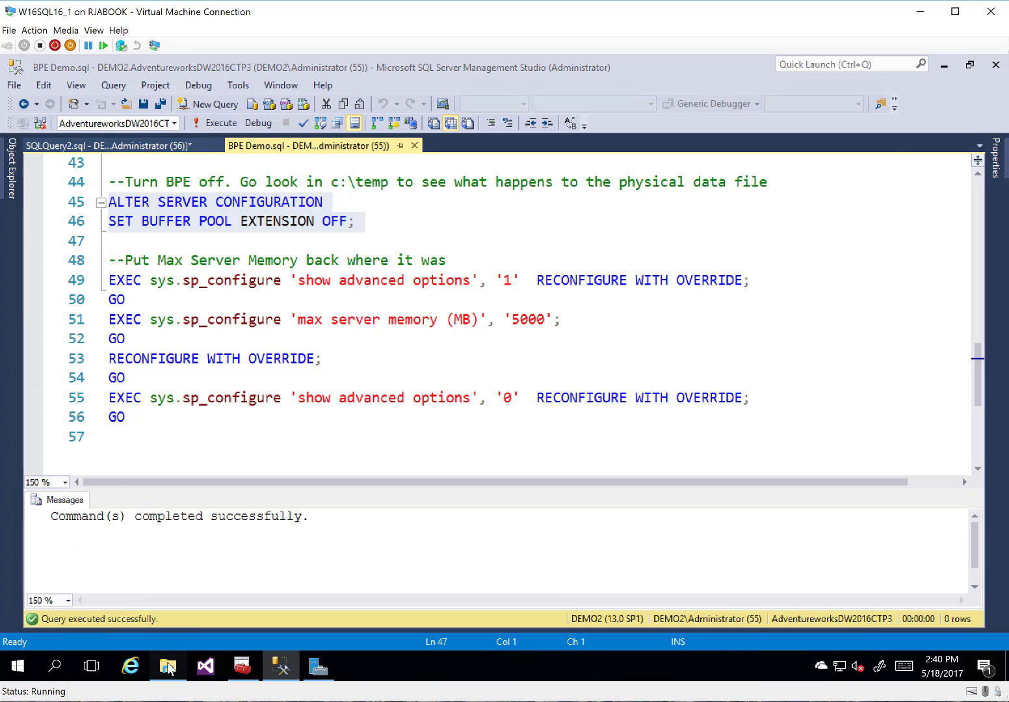
left_click(168, 666)
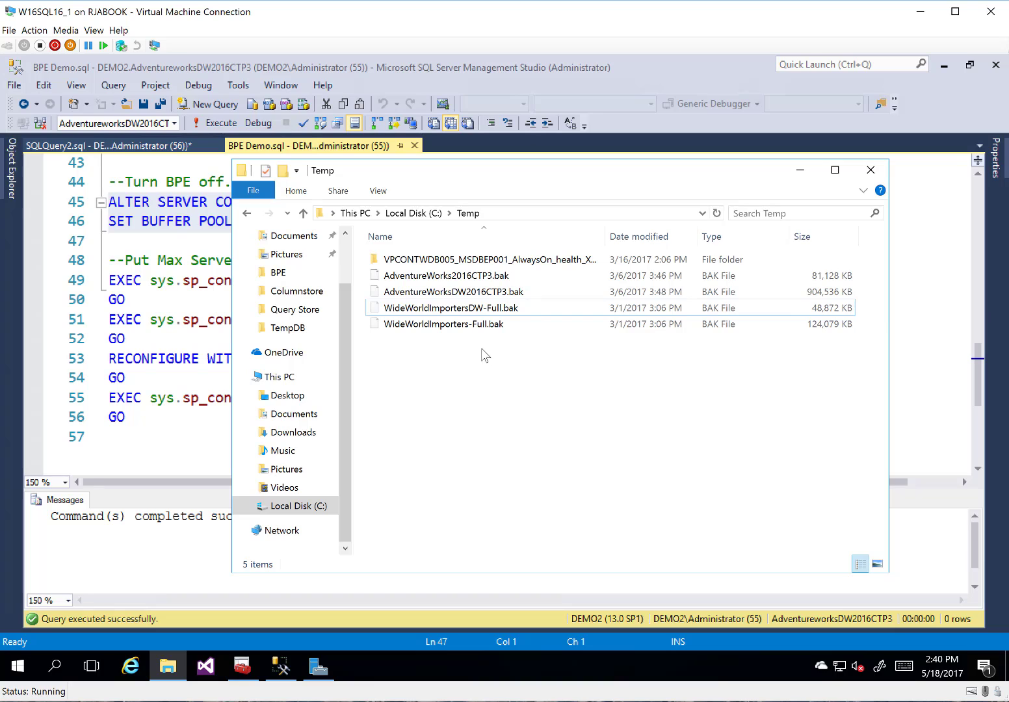
mouse_move(490, 386)
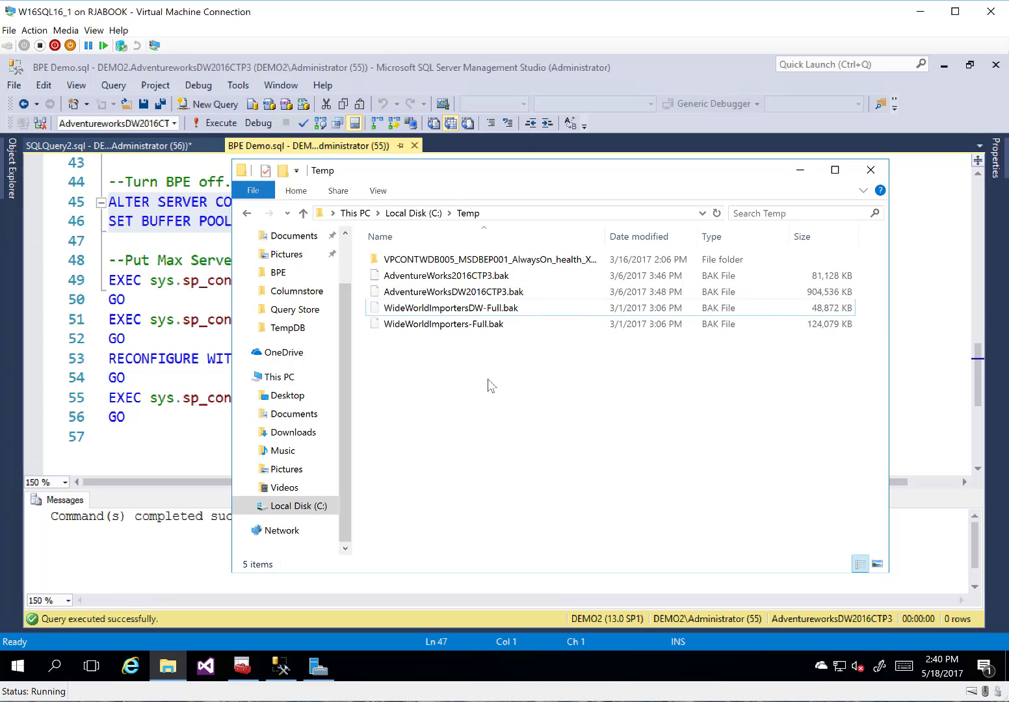
mouse_move(432, 367)
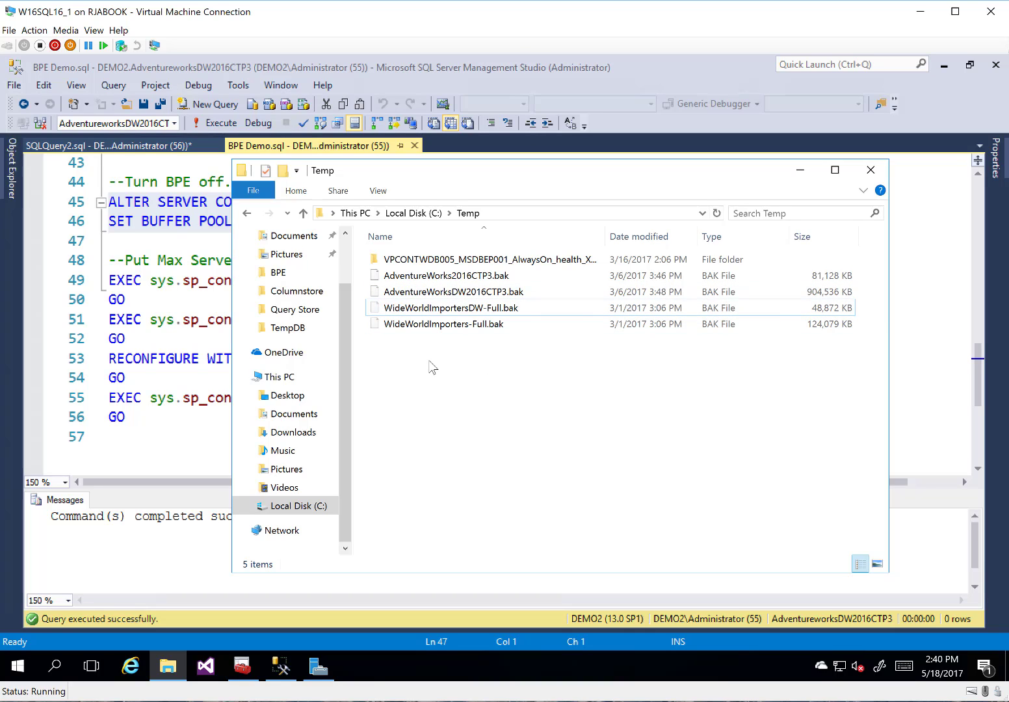
left_click(445, 324)
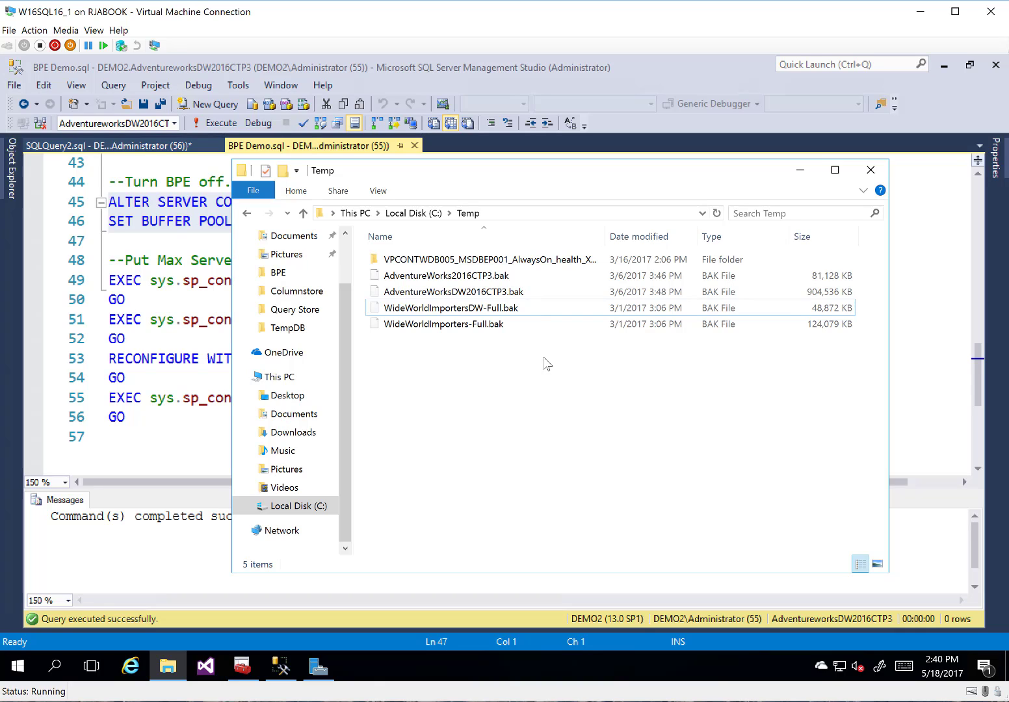
mouse_move(807, 182)
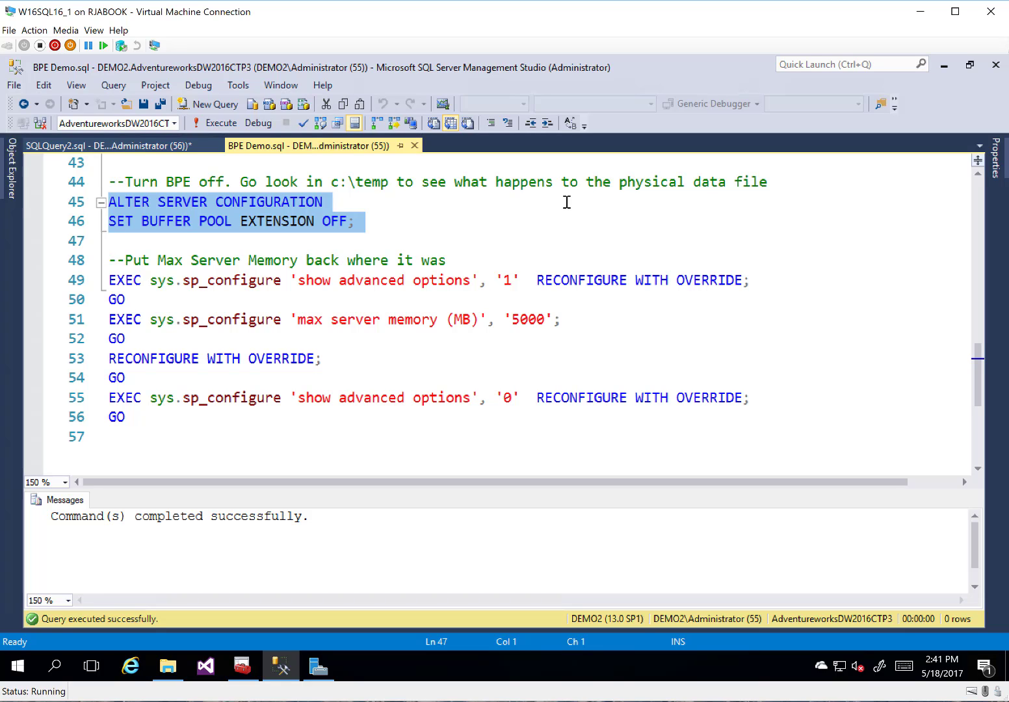
mouse_move(565, 207)
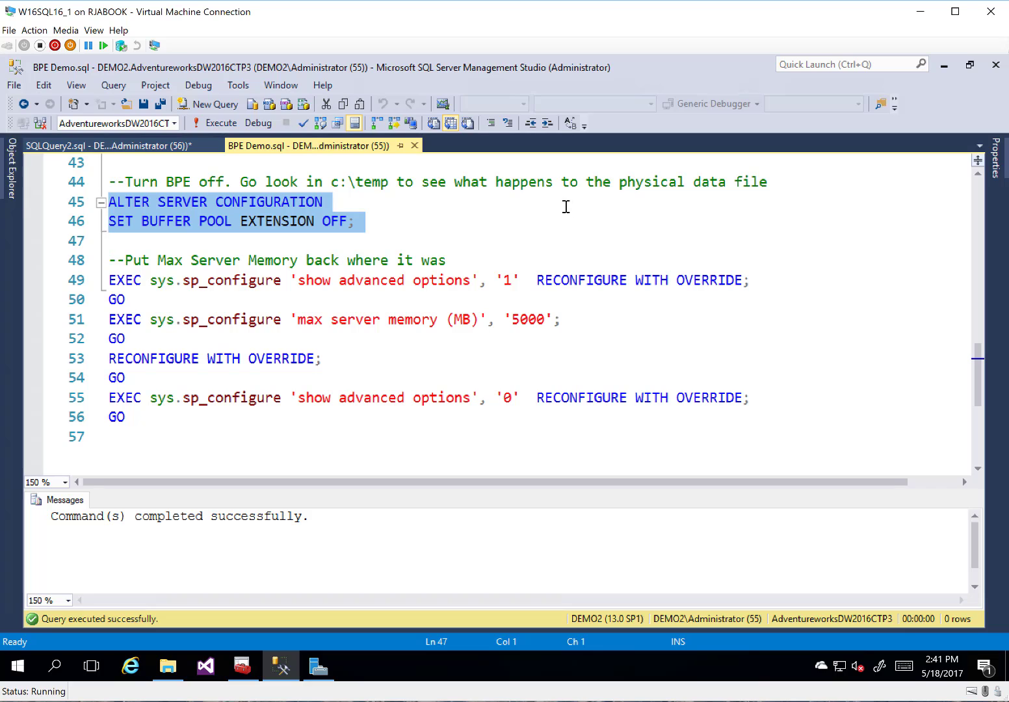
mouse_move(592, 420)
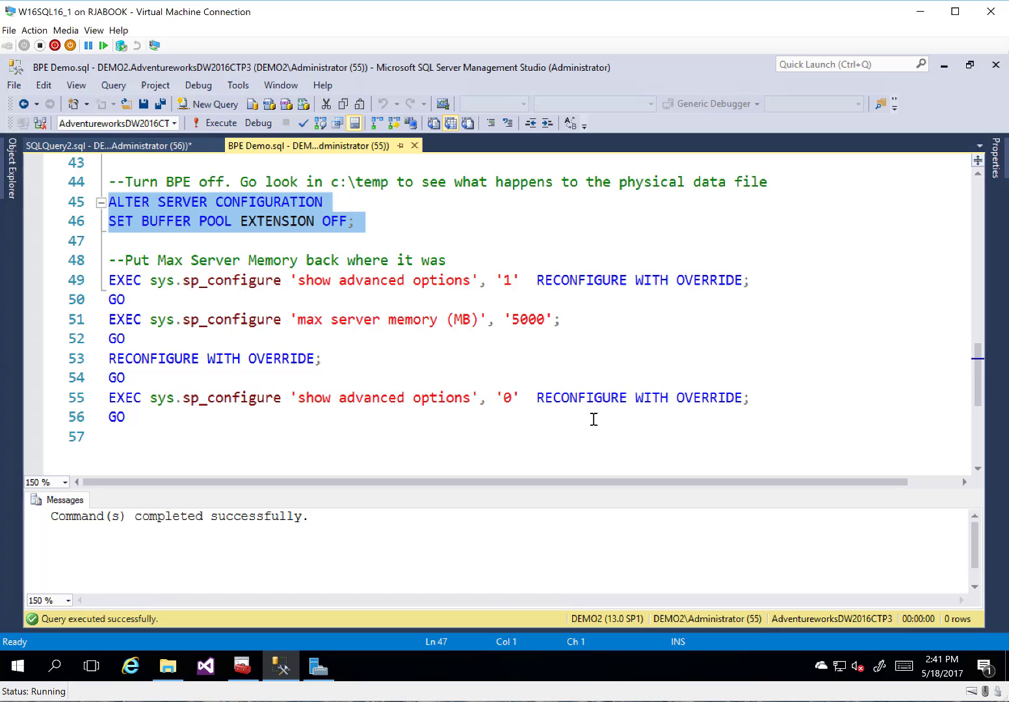
left_click(110, 241)
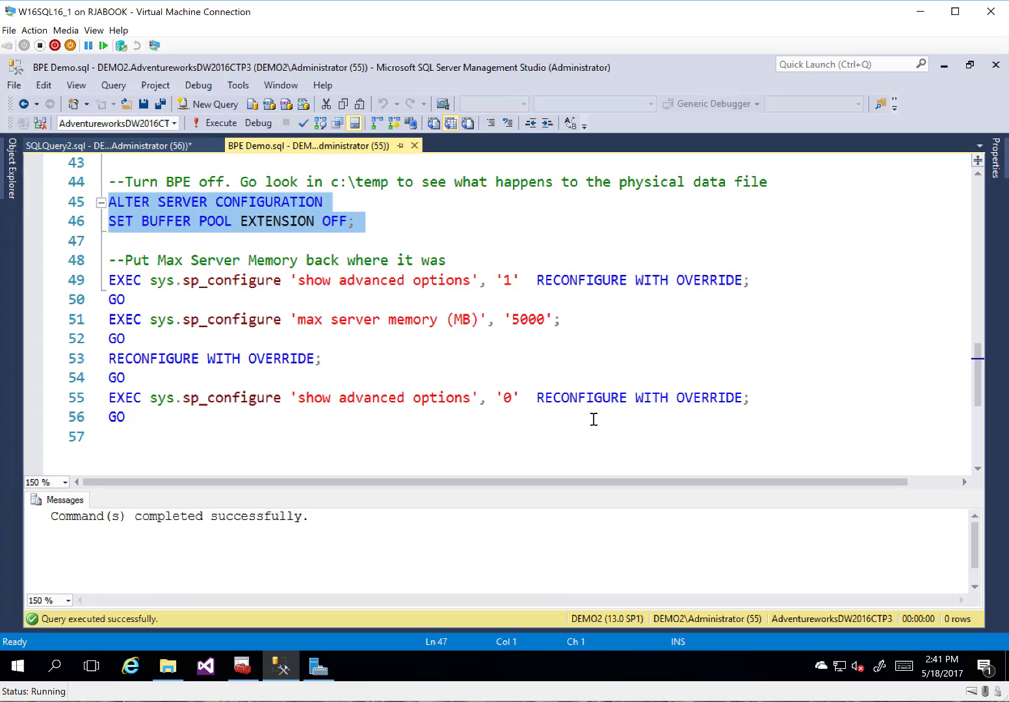
left_click(110, 241)
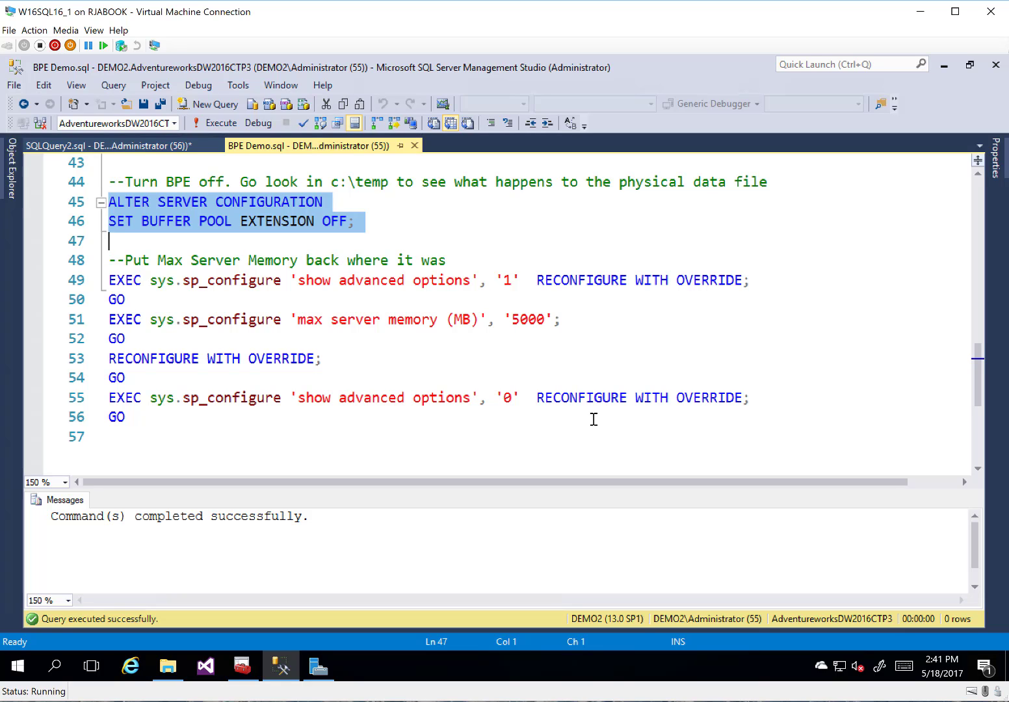